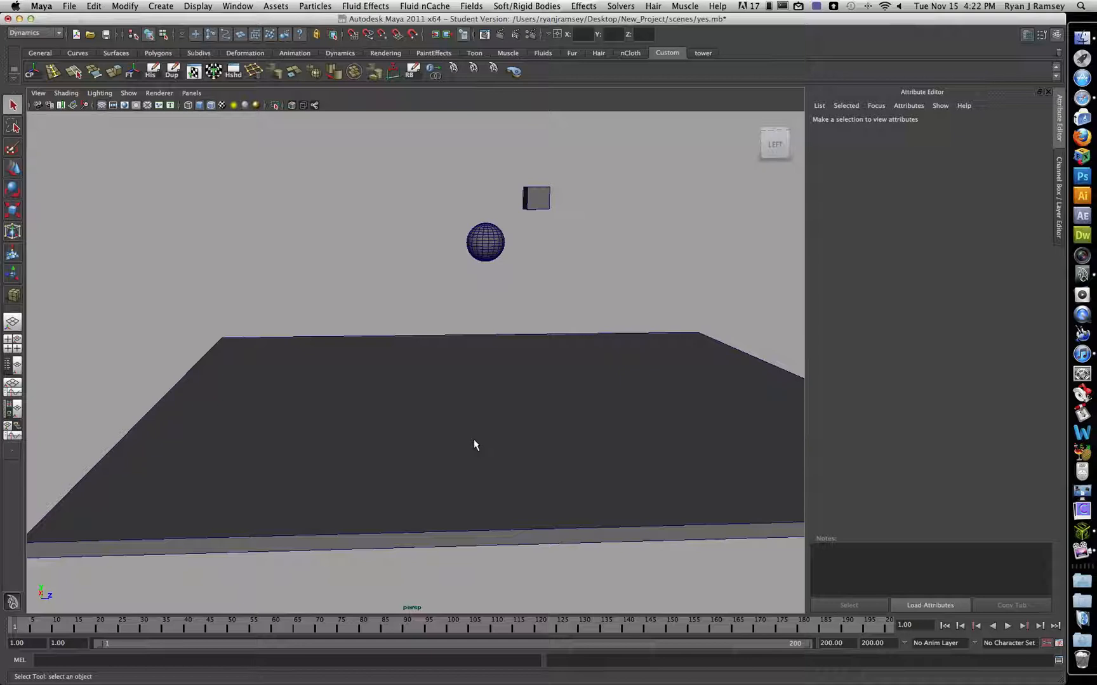
{"action": "mouse_move", "coordinate": [198, 314]}
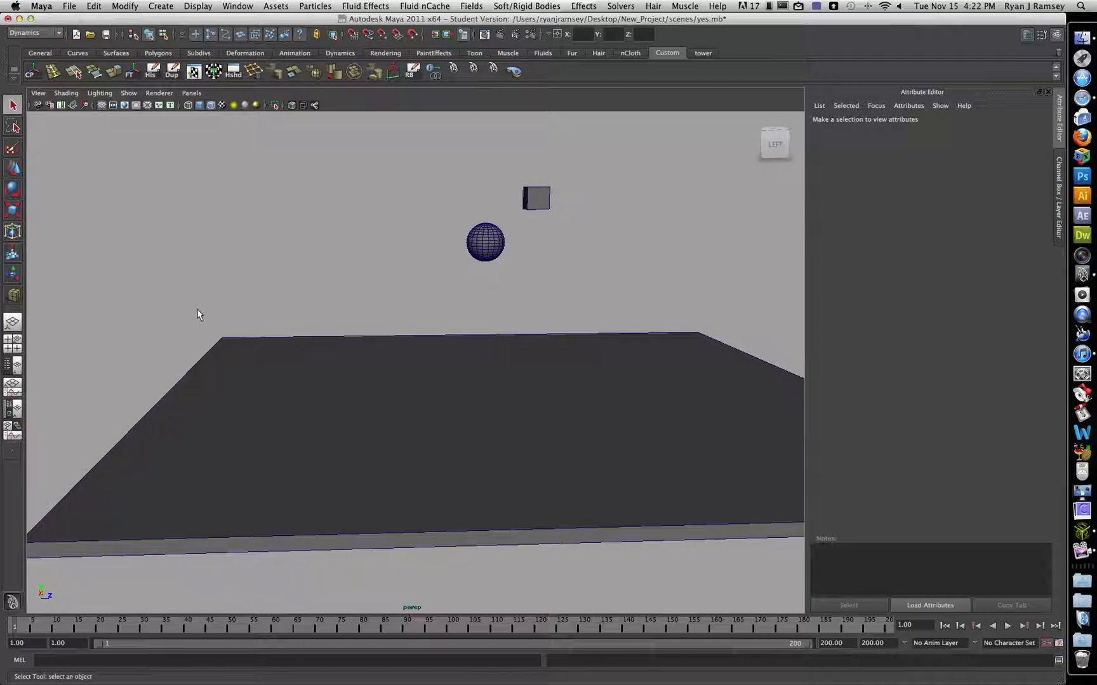
{"action": "mouse_move", "coordinate": [343, 402]}
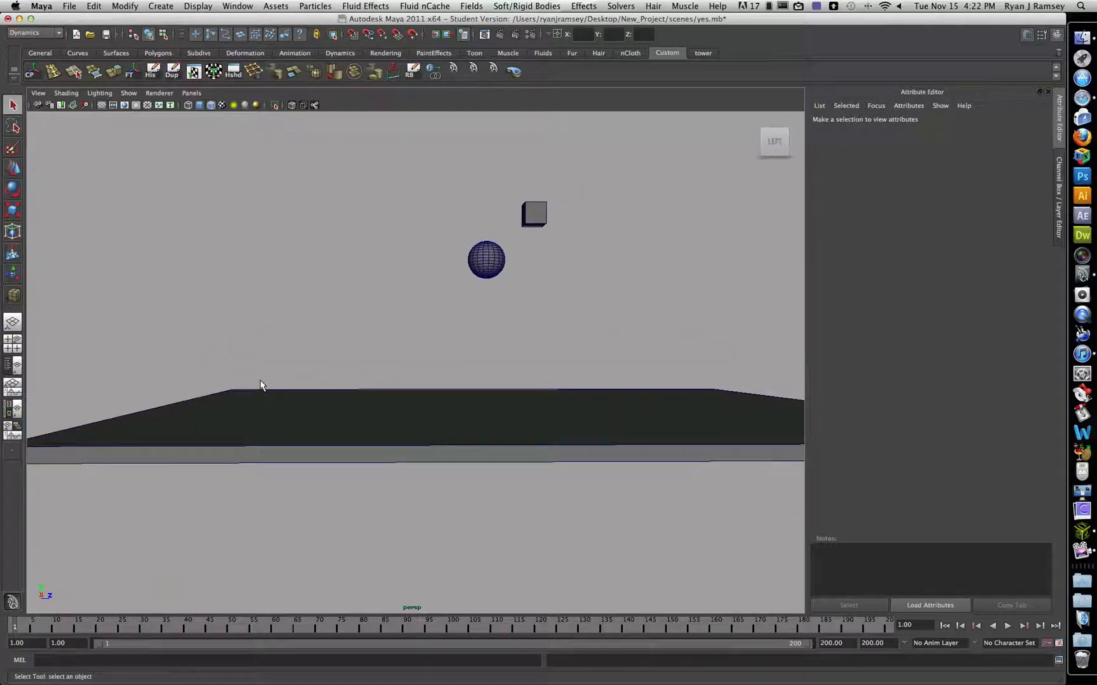
{"action": "mouse_move", "coordinate": [722, 410]}
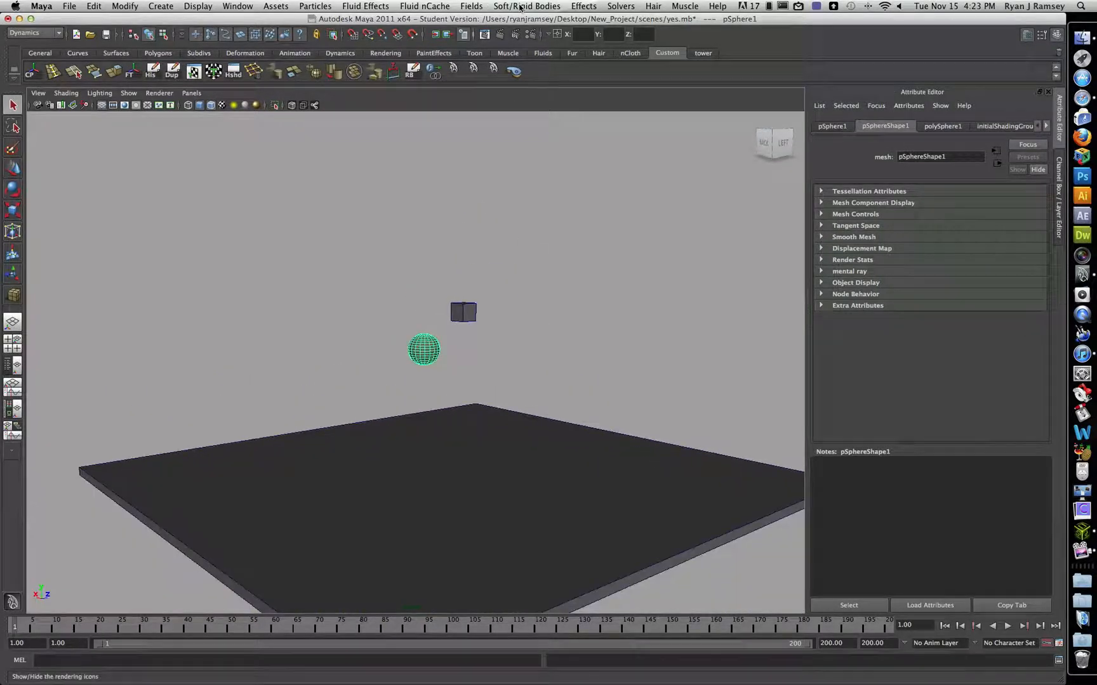
{"action": "left_click", "coordinate": [471, 5]}
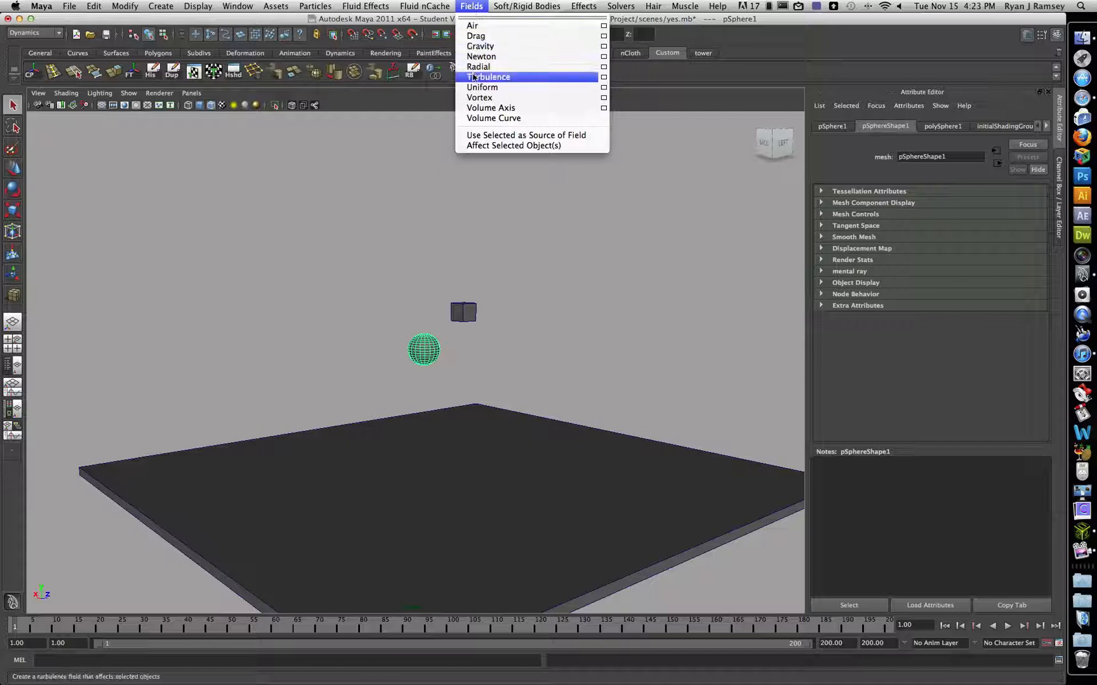
{"action": "left_click", "coordinate": [525, 7]}
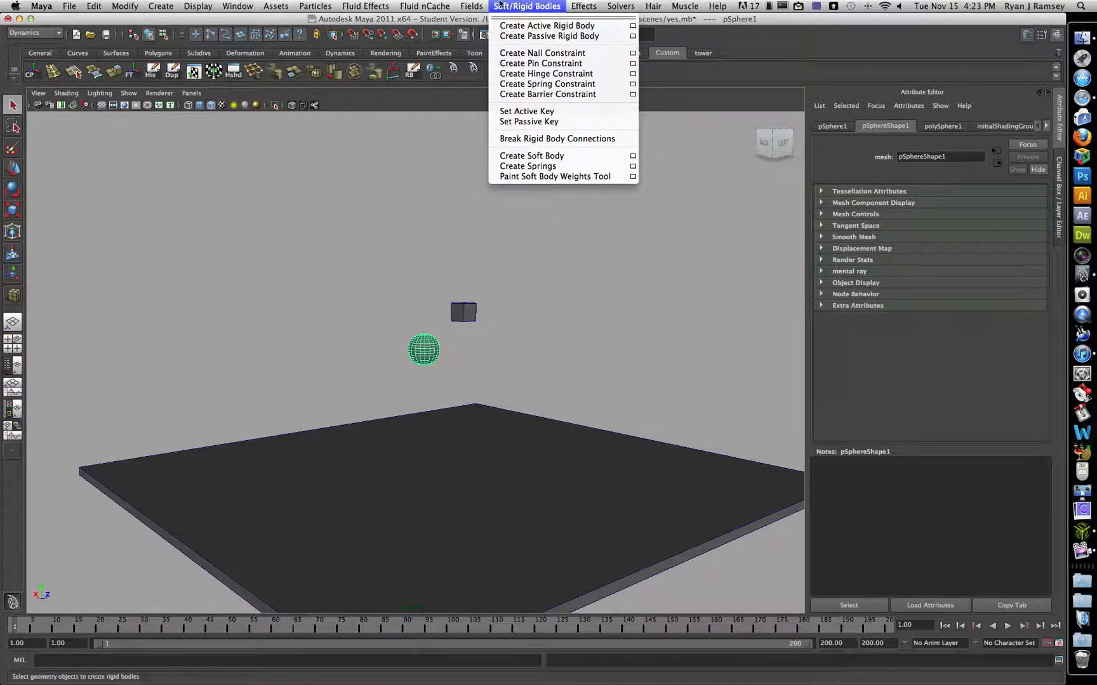
{"action": "left_click", "coordinate": [316, 5]}
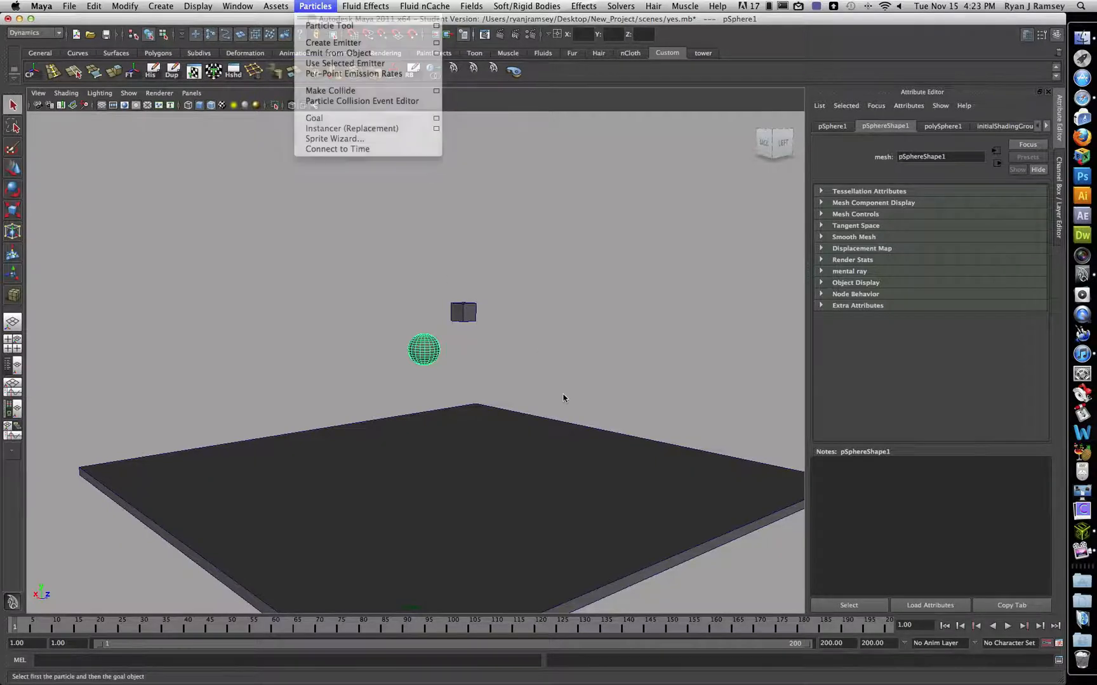
{"action": "left_click", "coordinate": [587, 364]}
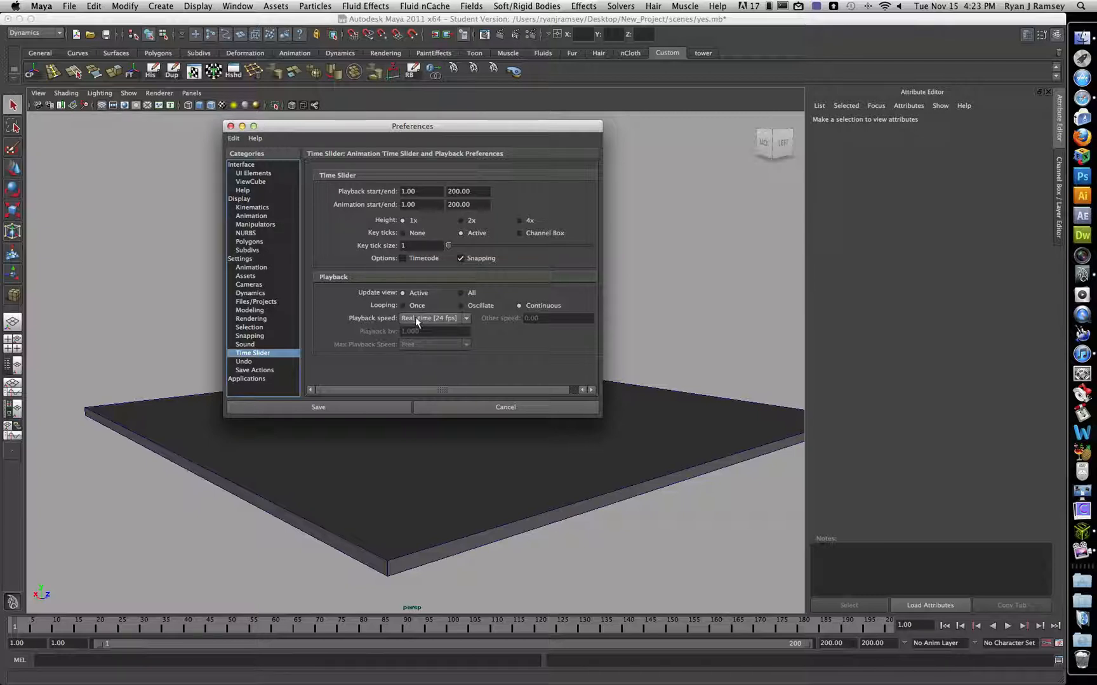
Choose 'Play every frame' as the Time Slider playback speed
{"action": "left_click", "coordinate": [464, 318]}
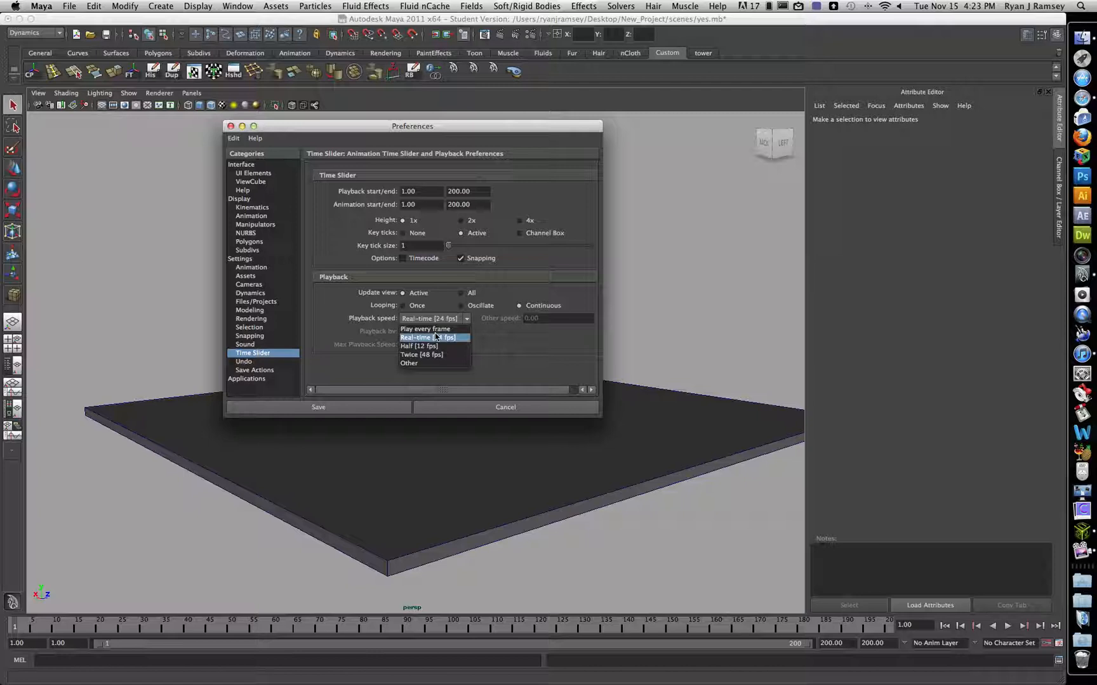
{"action": "mouse_move", "coordinate": [424, 329]}
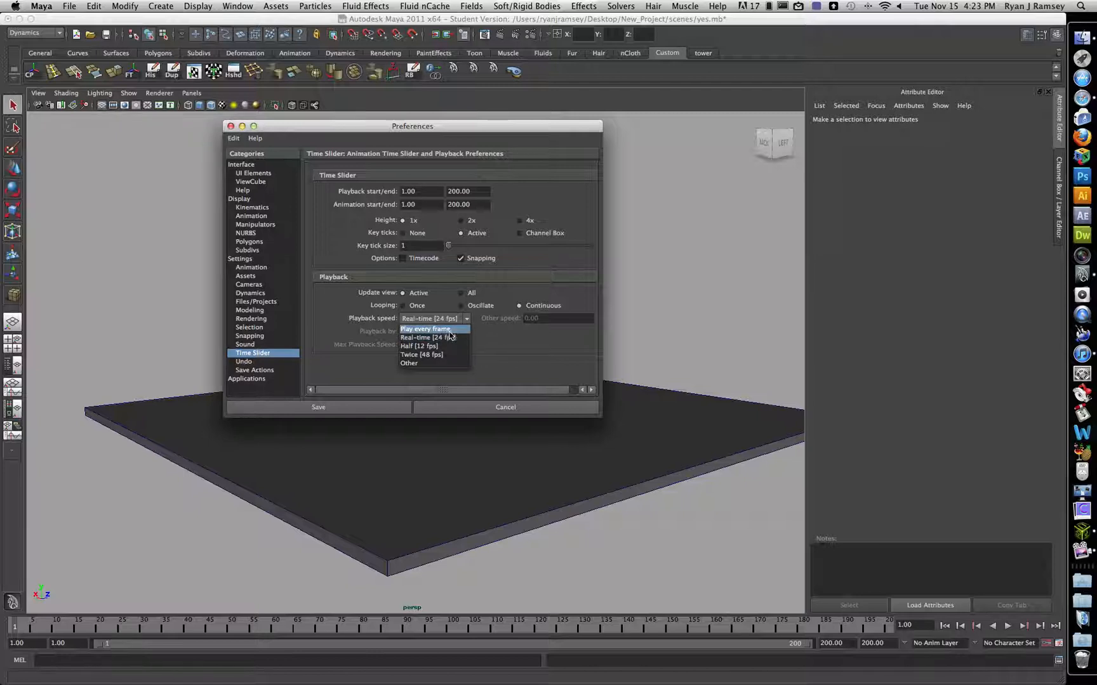
{"action": "left_click", "coordinate": [318, 408]}
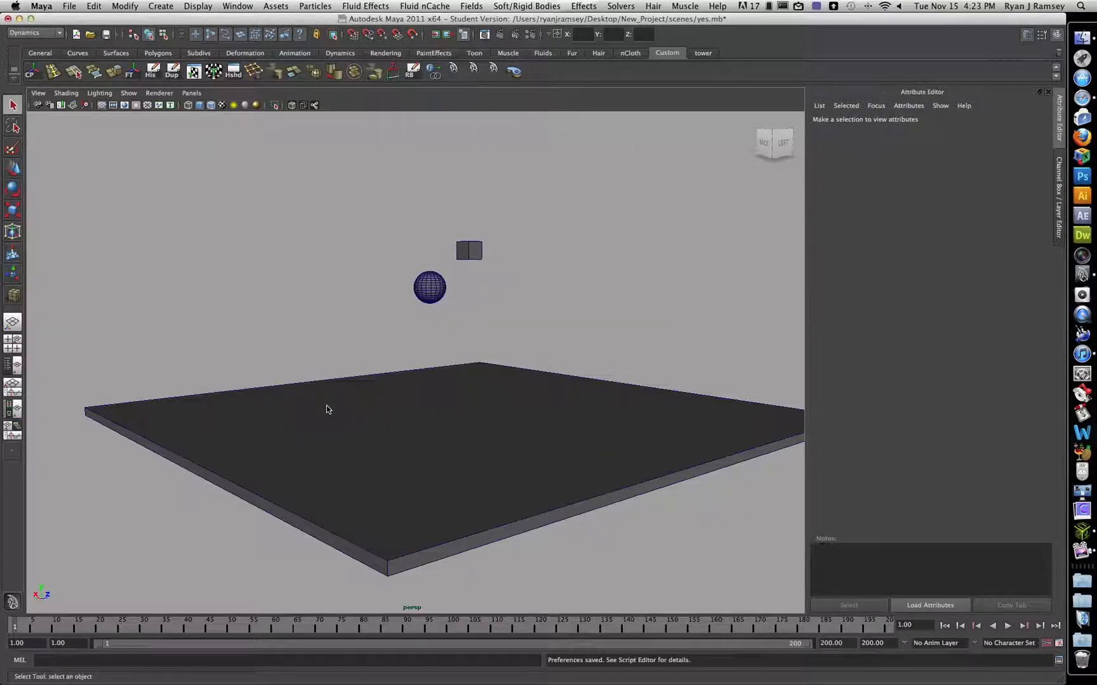
{"action": "mouse_move", "coordinate": [565, 616]}
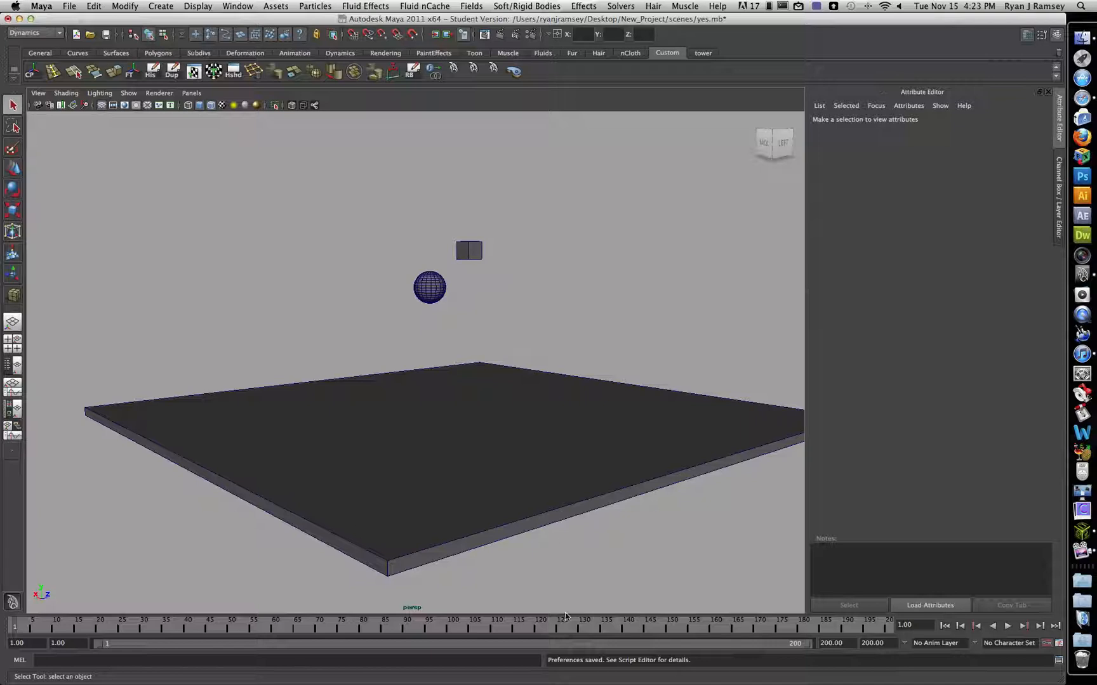
{"action": "mouse_move", "coordinate": [807, 649]}
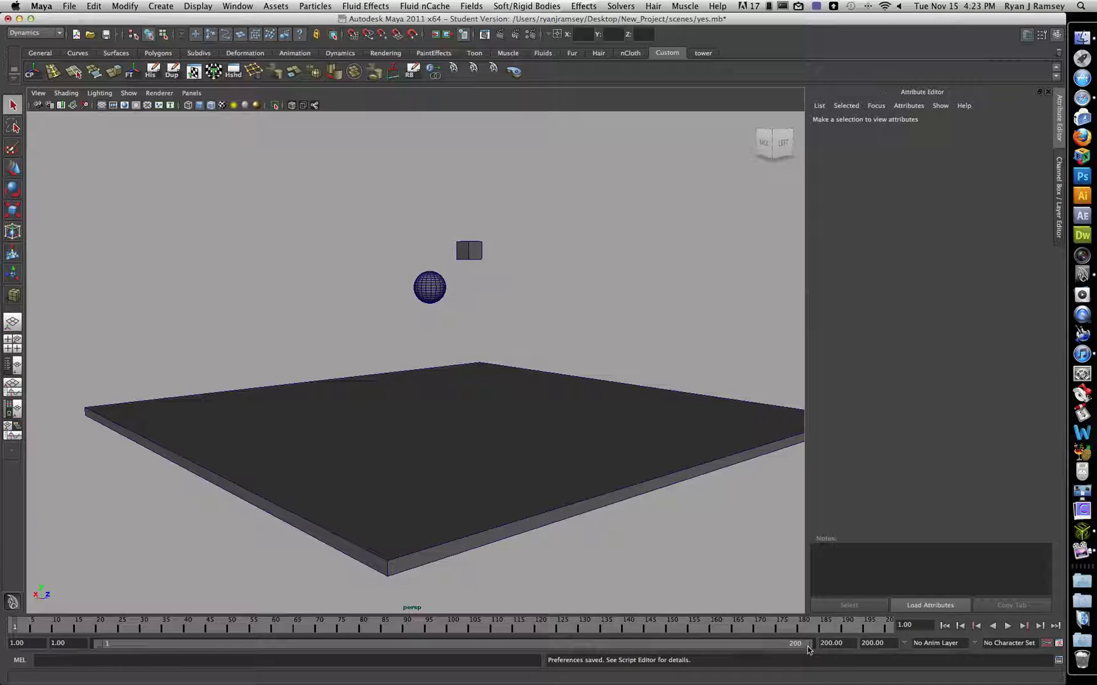
{"action": "mouse_move", "coordinate": [519, 496]}
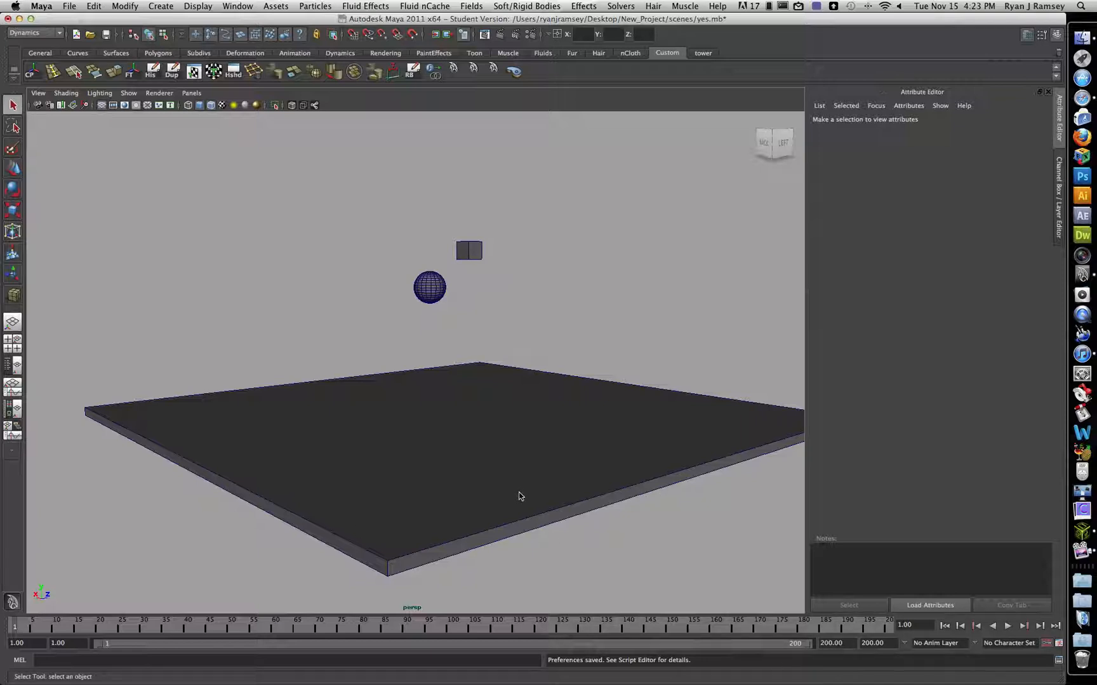
{"action": "mouse_move", "coordinate": [483, 472]}
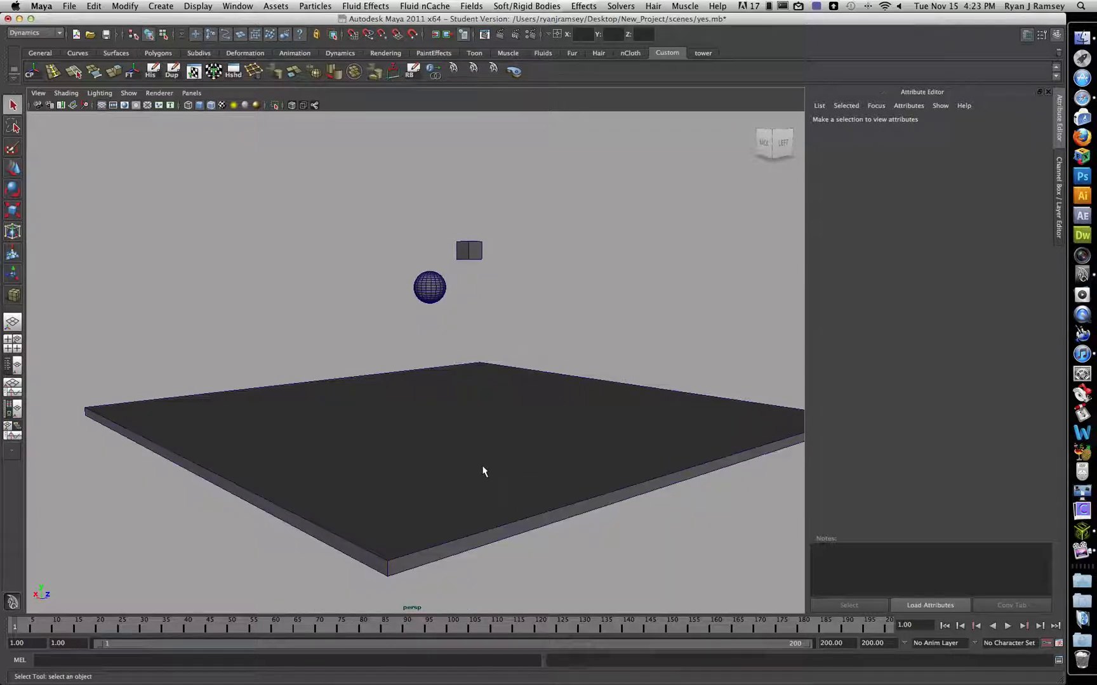
Make the ground plane a passive rigid body and give the sphere a rigid body from Soft/Rigid Bodies
{"action": "left_click", "coordinate": [483, 455]}
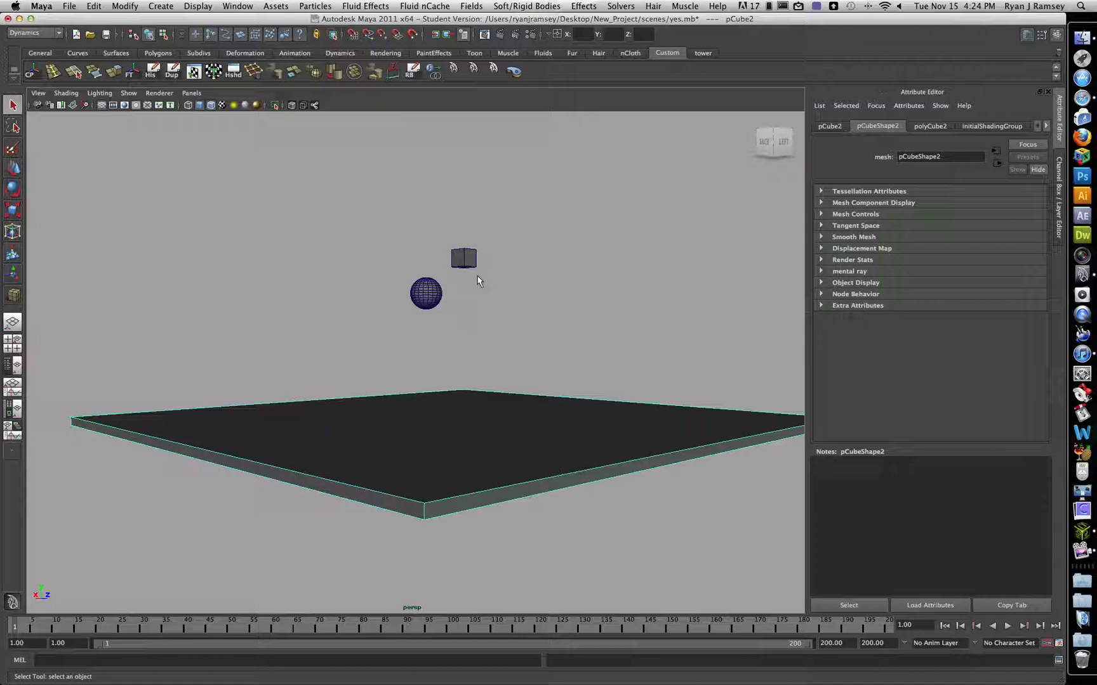
{"action": "left_click", "coordinate": [525, 5]}
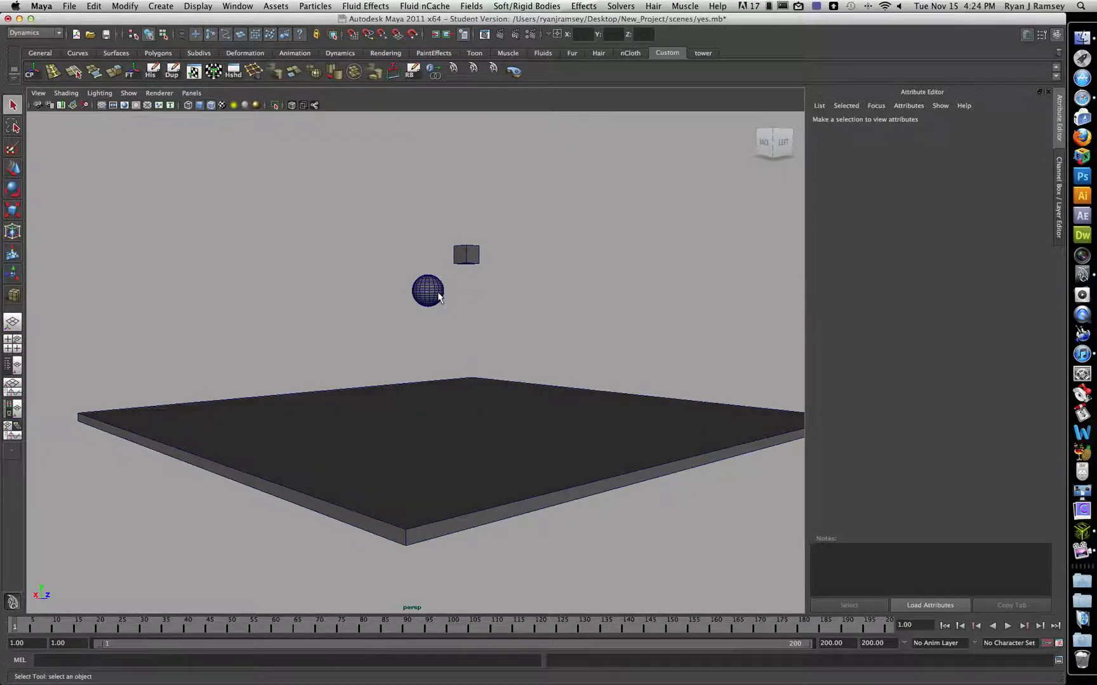
{"action": "left_click", "coordinate": [428, 289]}
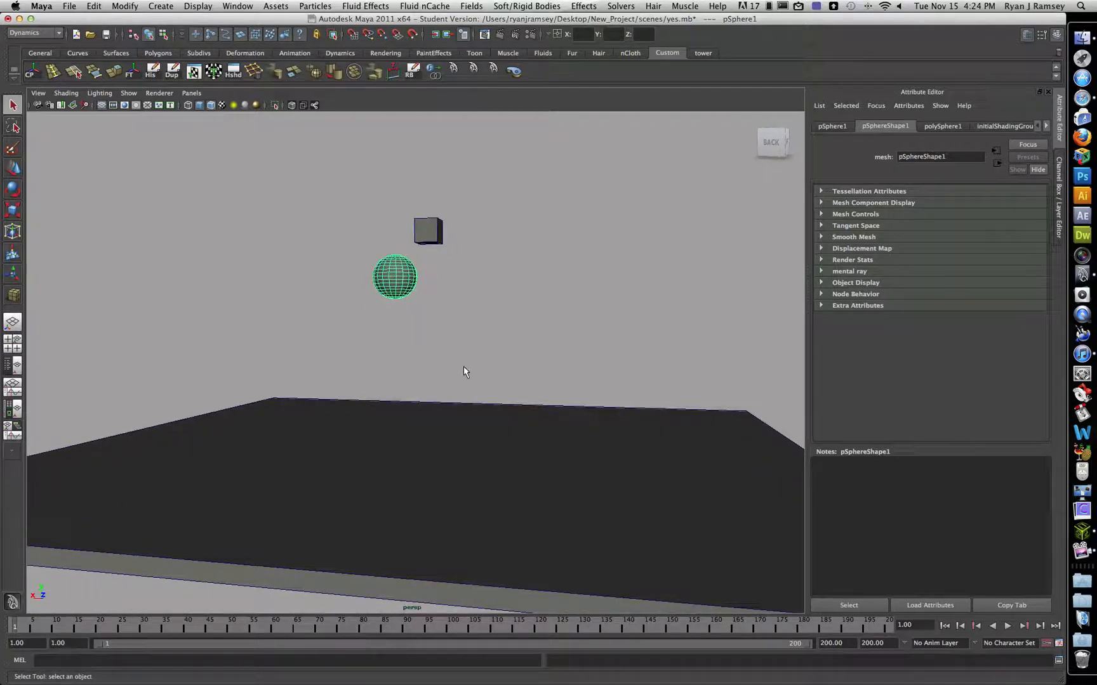
{"action": "left_click", "coordinate": [525, 5]}
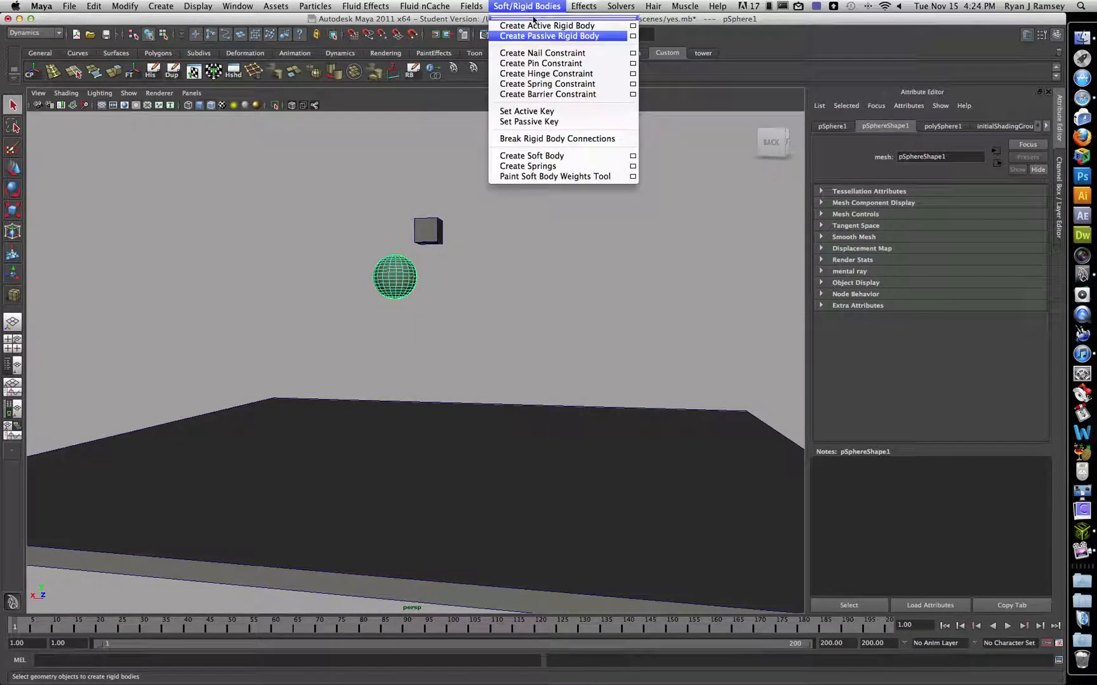
{"action": "mouse_move", "coordinate": [547, 26]}
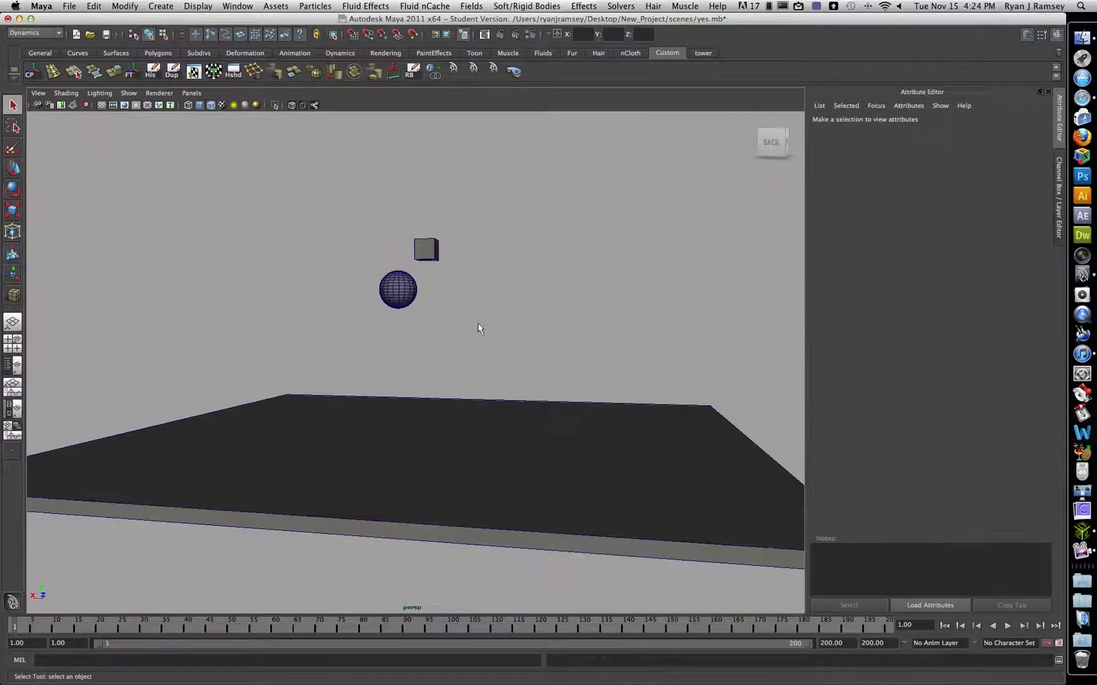
{"action": "left_click", "coordinate": [1005, 625]}
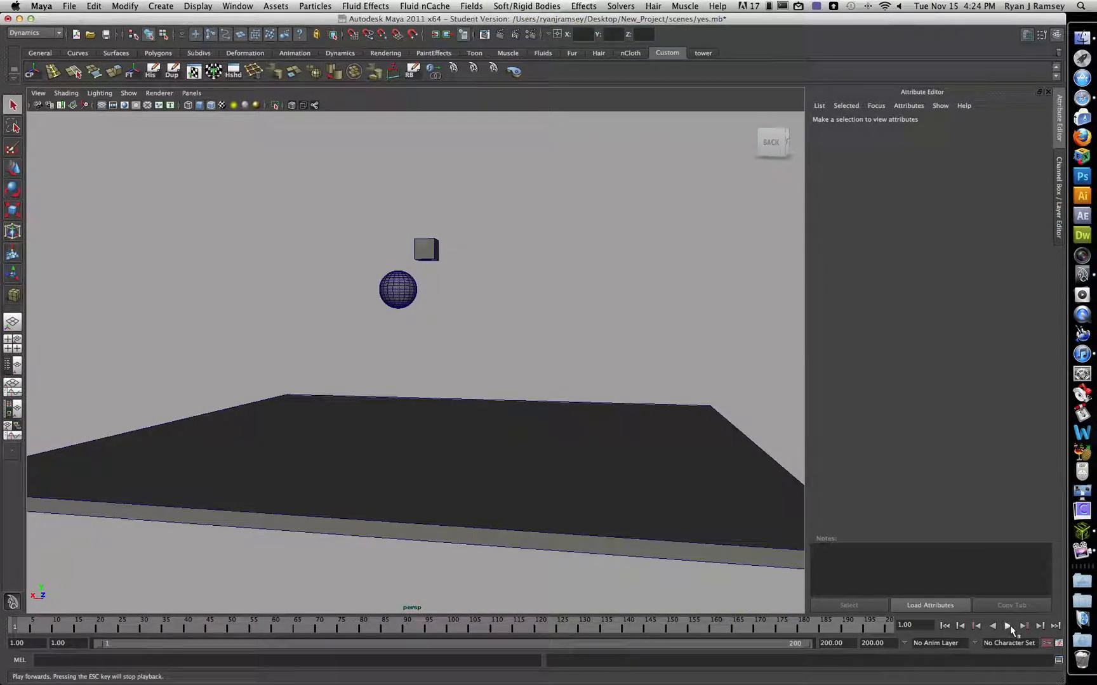
Run playback to frame 141, the sphere staying put, then select it to show its rigid body node
{"action": "left_click", "coordinate": [1009, 626]}
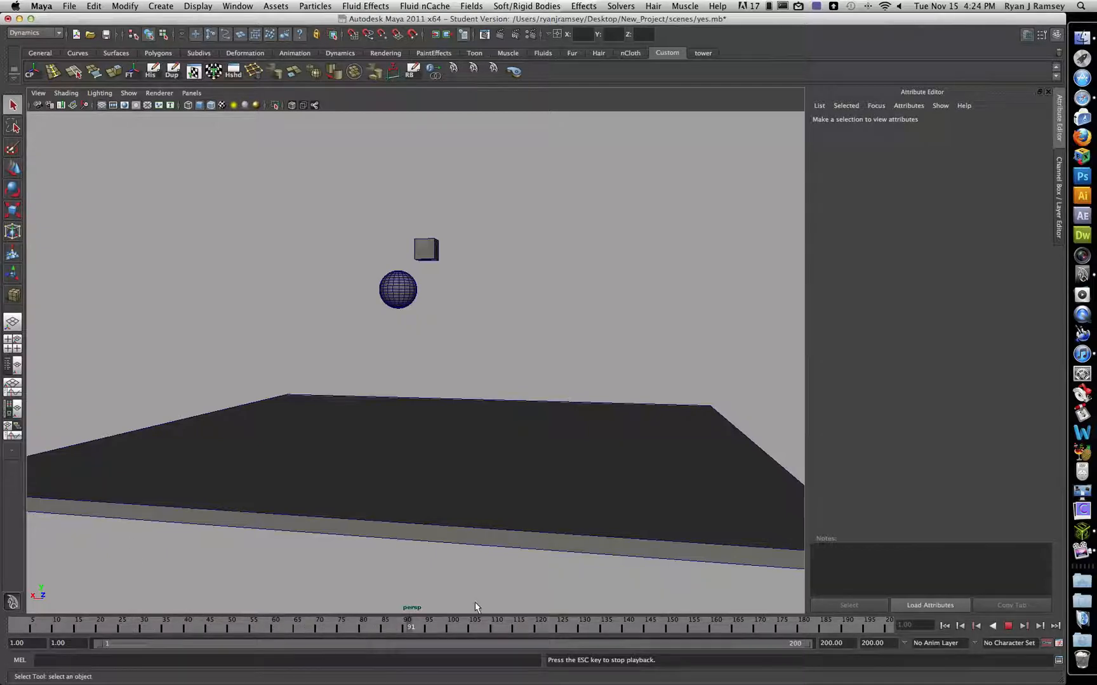
{"action": "left_click", "coordinate": [1008, 626]}
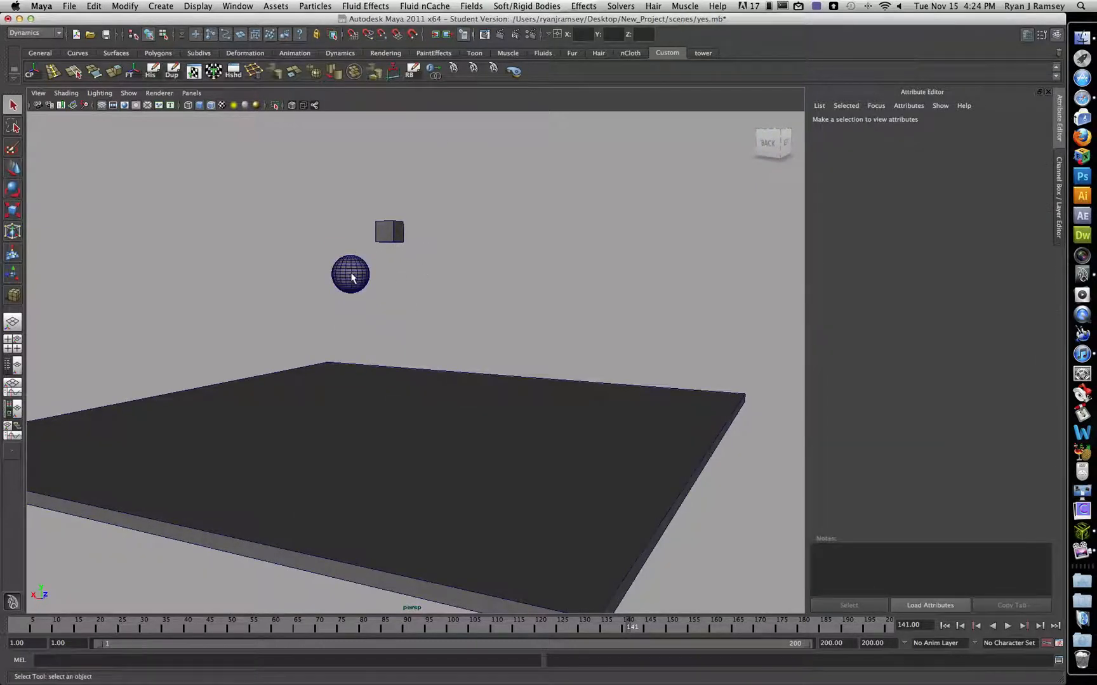
{"action": "left_click", "coordinate": [350, 273]}
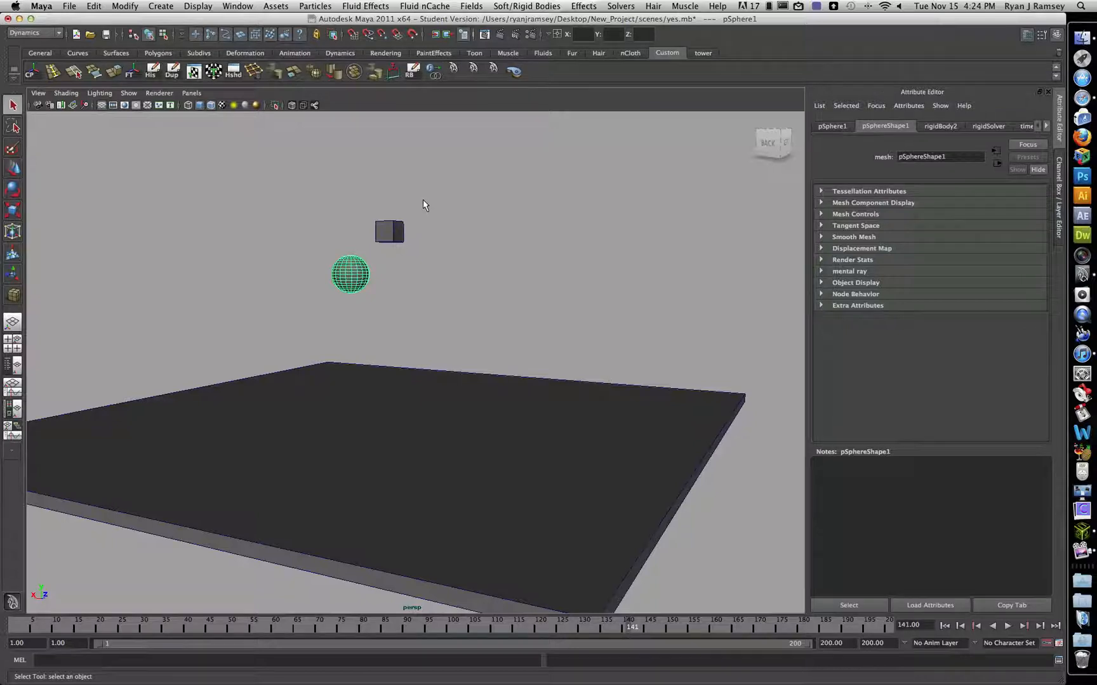
{"action": "mouse_move", "coordinate": [481, 5]}
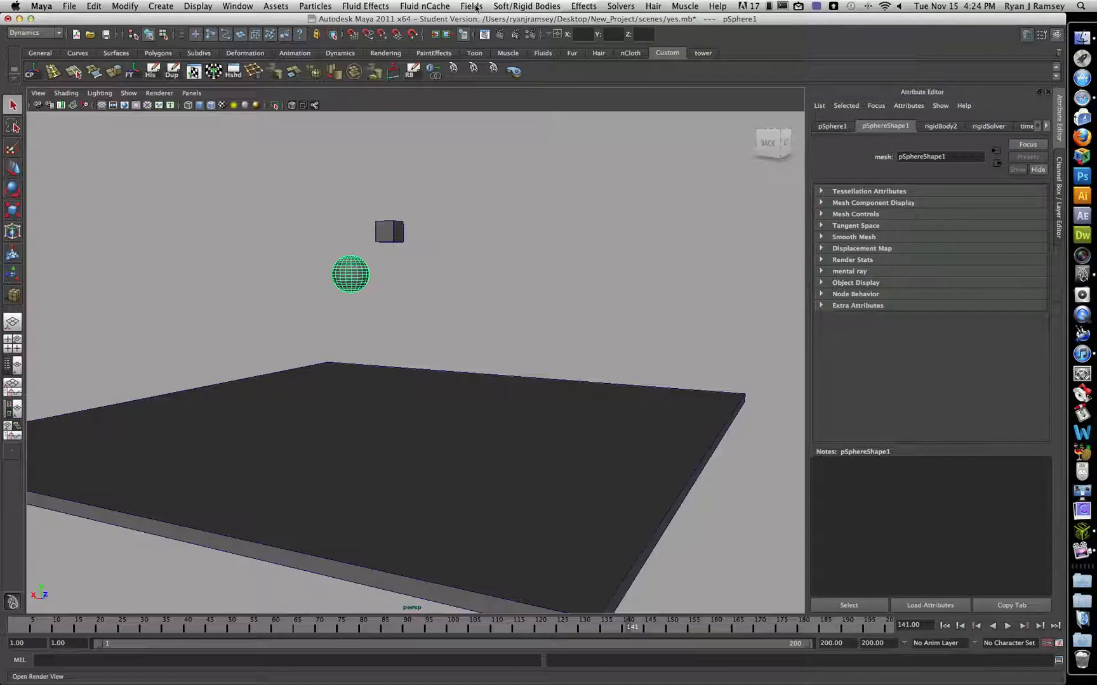
Add a gravity field (gravityField1, magnitude 9.8 downward) acting on the selected sphere
{"action": "left_click", "coordinate": [470, 6]}
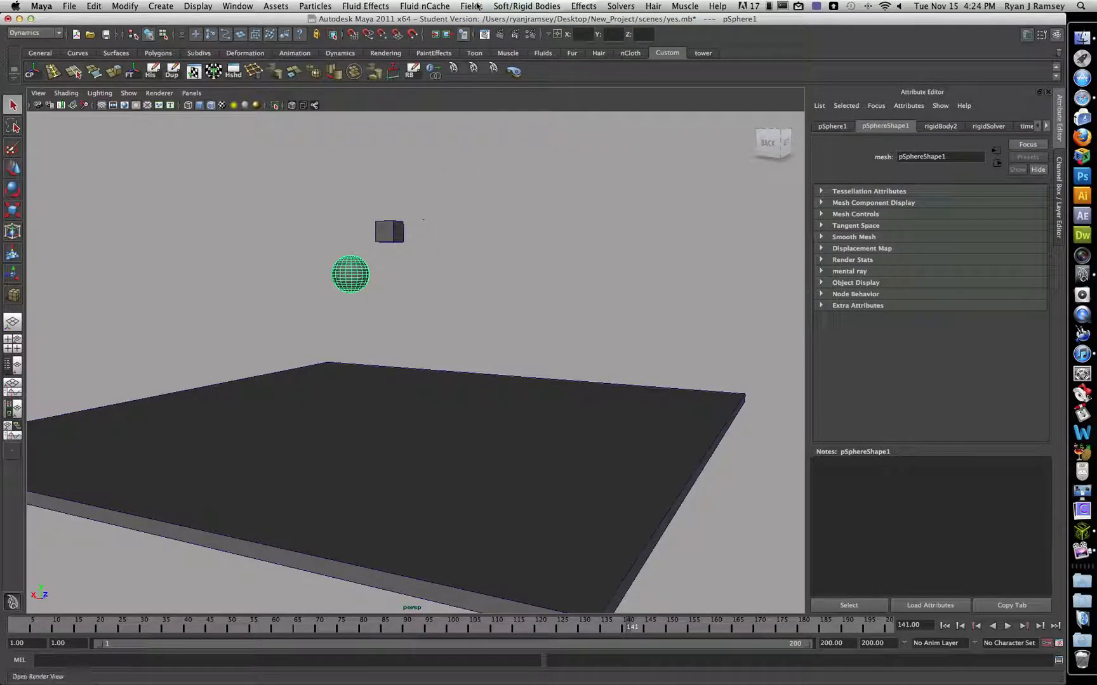
{"action": "left_click", "coordinate": [471, 6]}
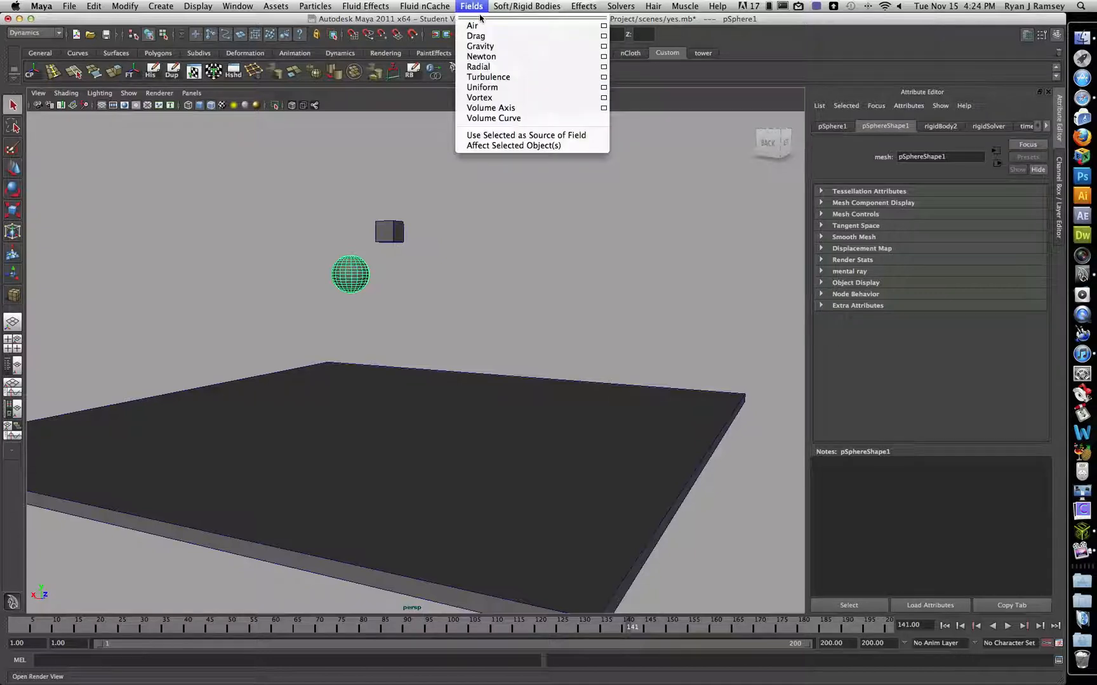
{"action": "left_click", "coordinate": [480, 45]}
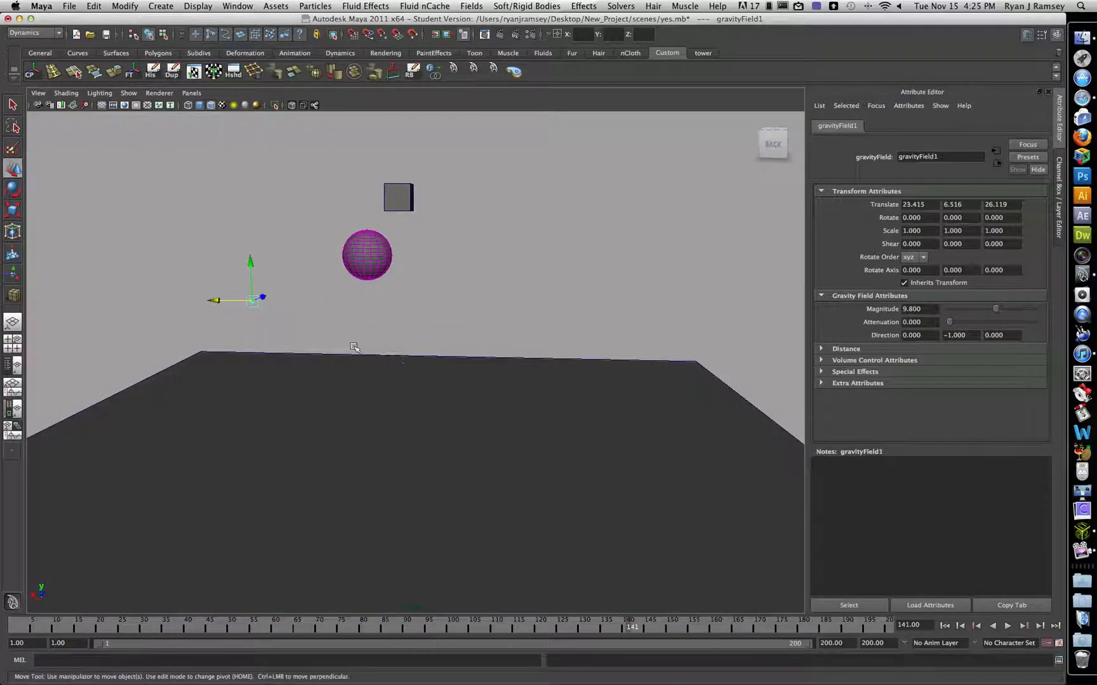
{"action": "mouse_move", "coordinate": [378, 334]}
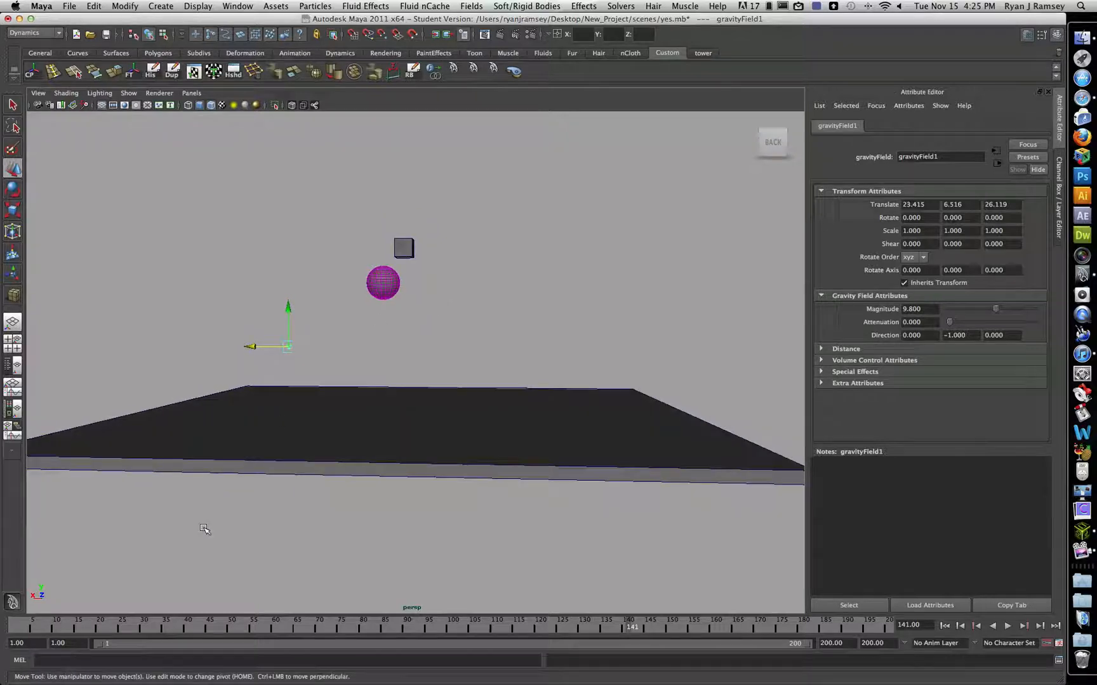
Rerun the simulation from frame 1 with gravity, then select the ground plane to check its rigid body
{"action": "left_click", "coordinate": [1007, 626]}
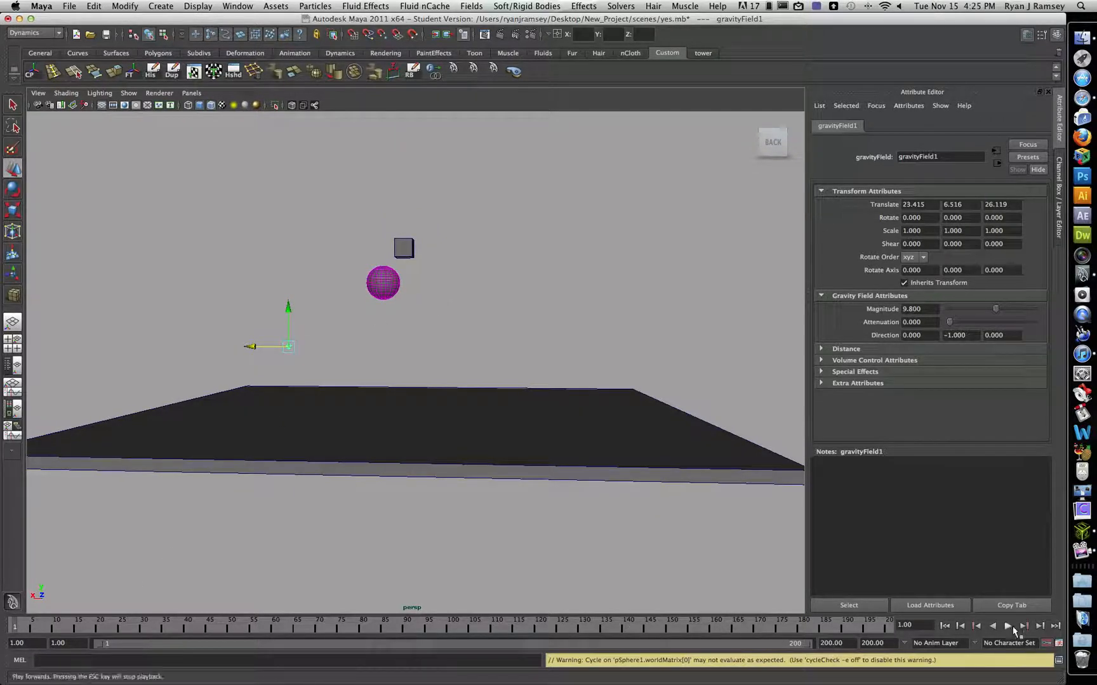
{"action": "left_click", "coordinate": [1006, 625]}
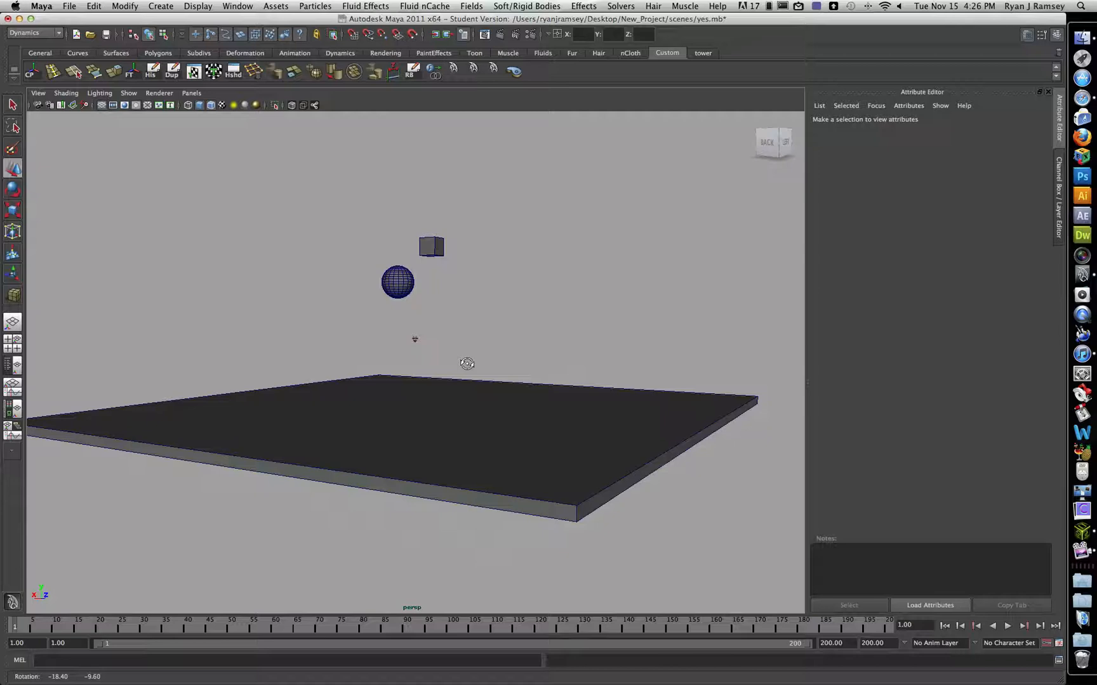
{"action": "left_click", "coordinate": [397, 283]}
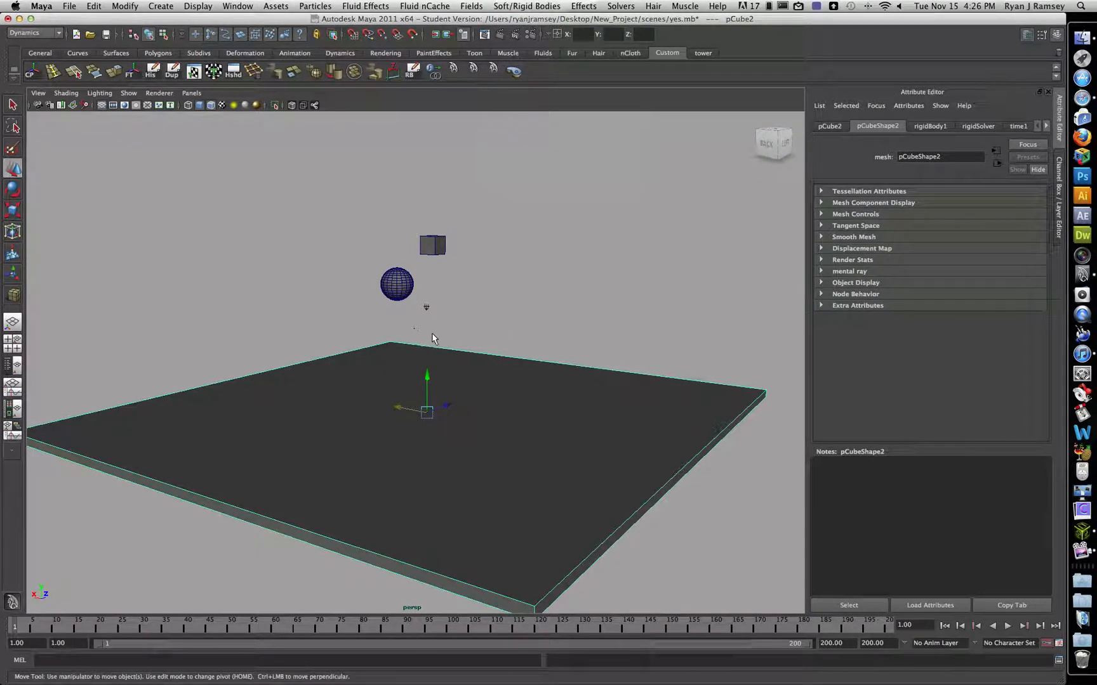
{"action": "mouse_move", "coordinate": [442, 407]}
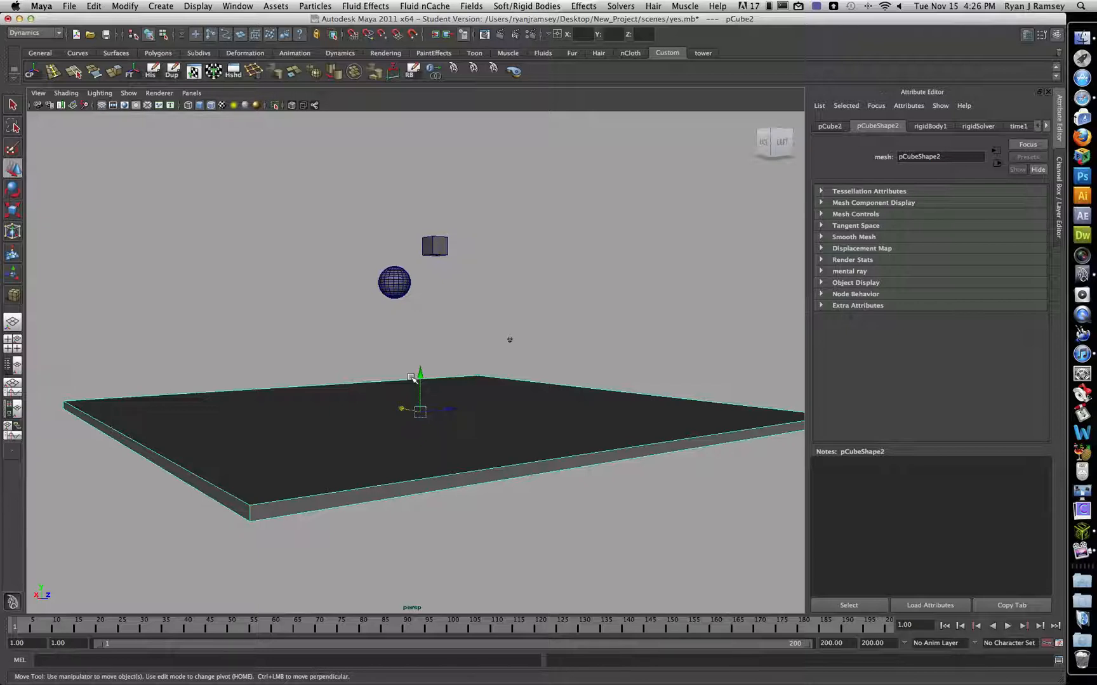
{"action": "mouse_move", "coordinate": [325, 448]}
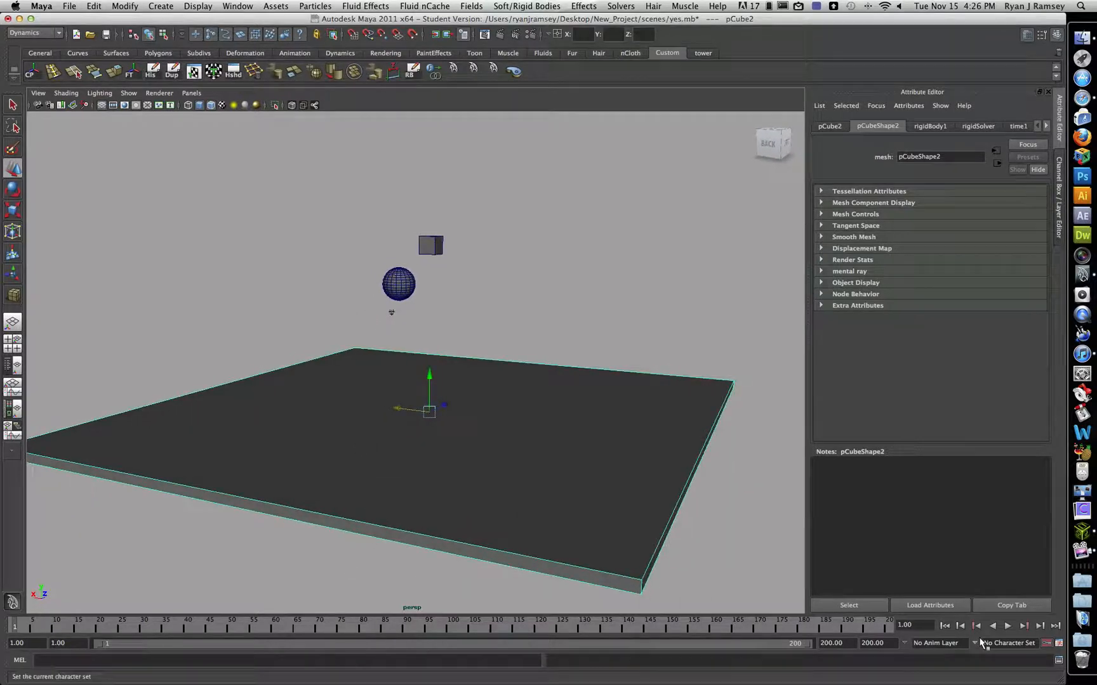
Rotate the floating cube onto a corner at a tilted angle and reselect it
{"action": "left_click", "coordinate": [996, 626]}
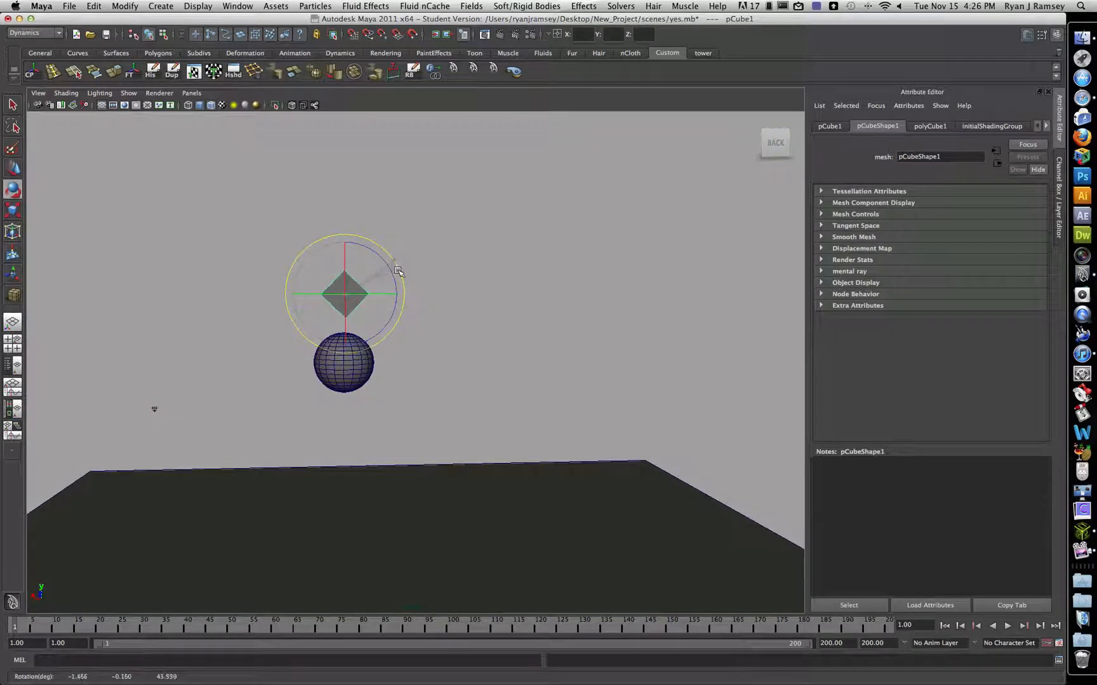
{"action": "left_click", "coordinate": [471, 375]}
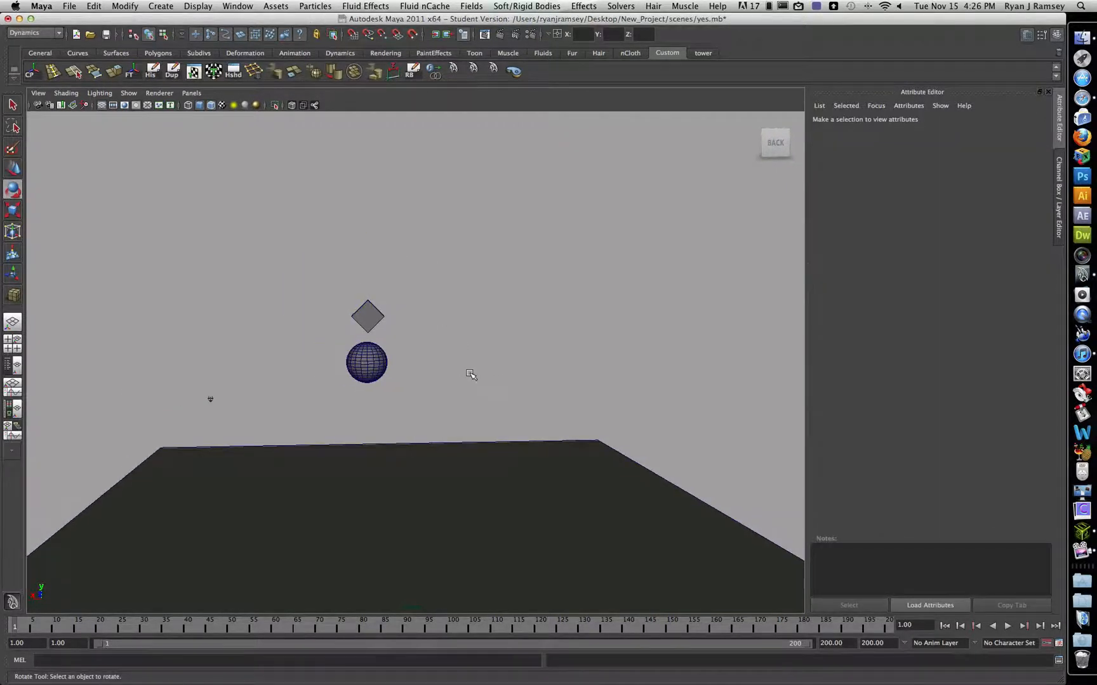
{"action": "left_click", "coordinate": [366, 316]}
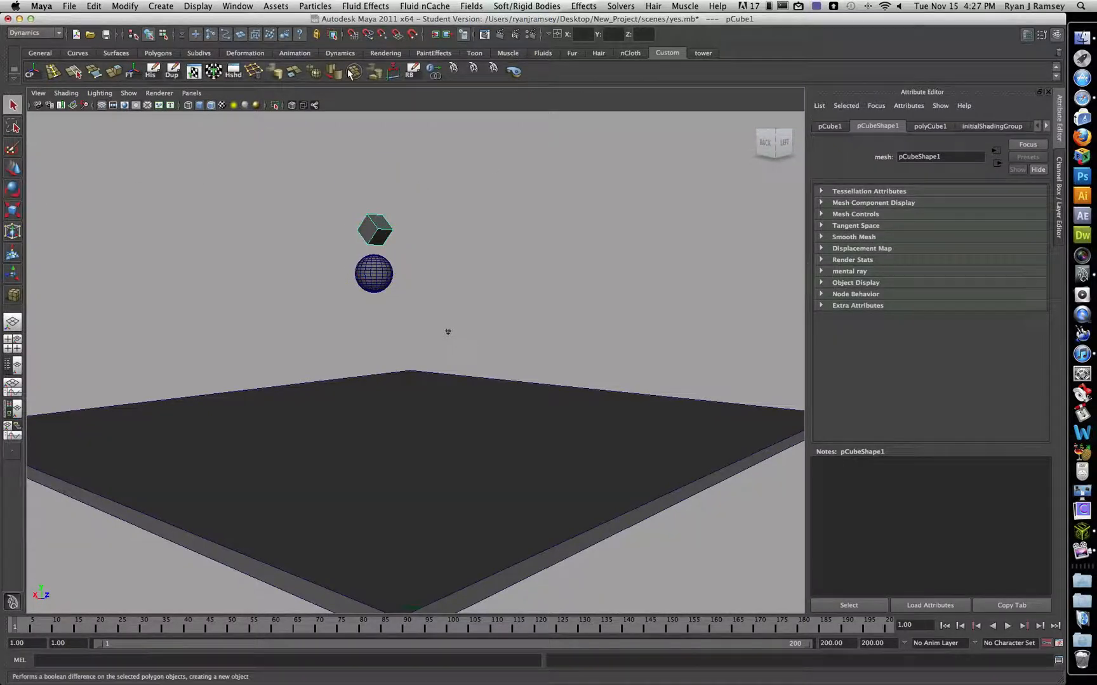
Make the tilted cube an active rigid body and test playback briefly
{"action": "left_click", "coordinate": [526, 6]}
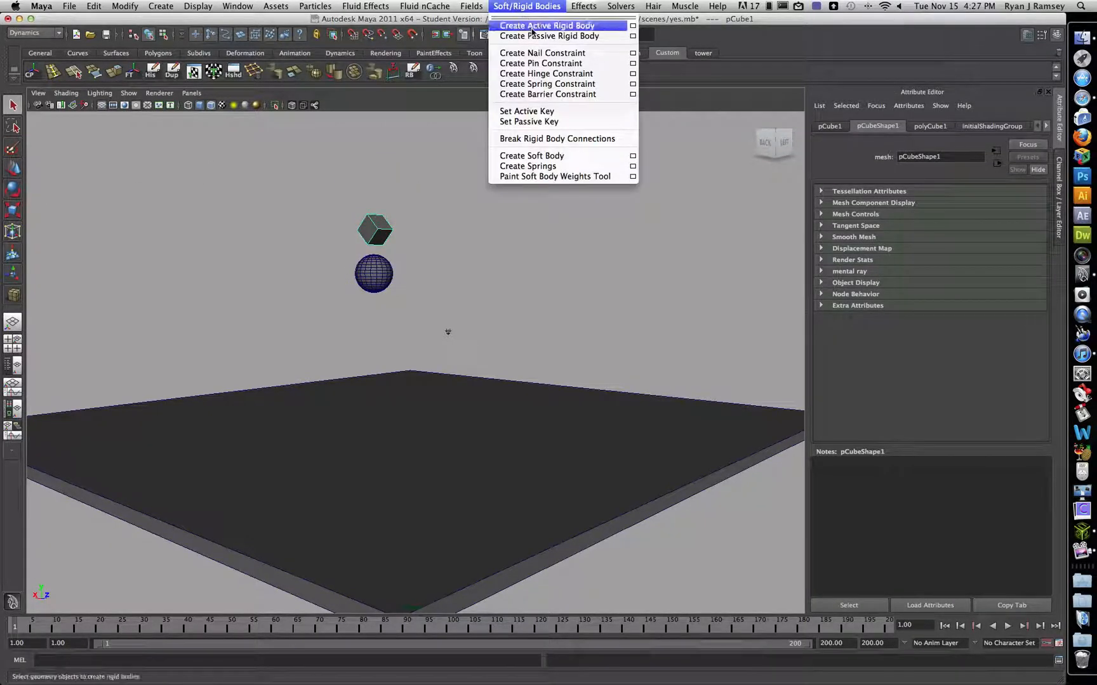
{"action": "left_click", "coordinate": [547, 25]}
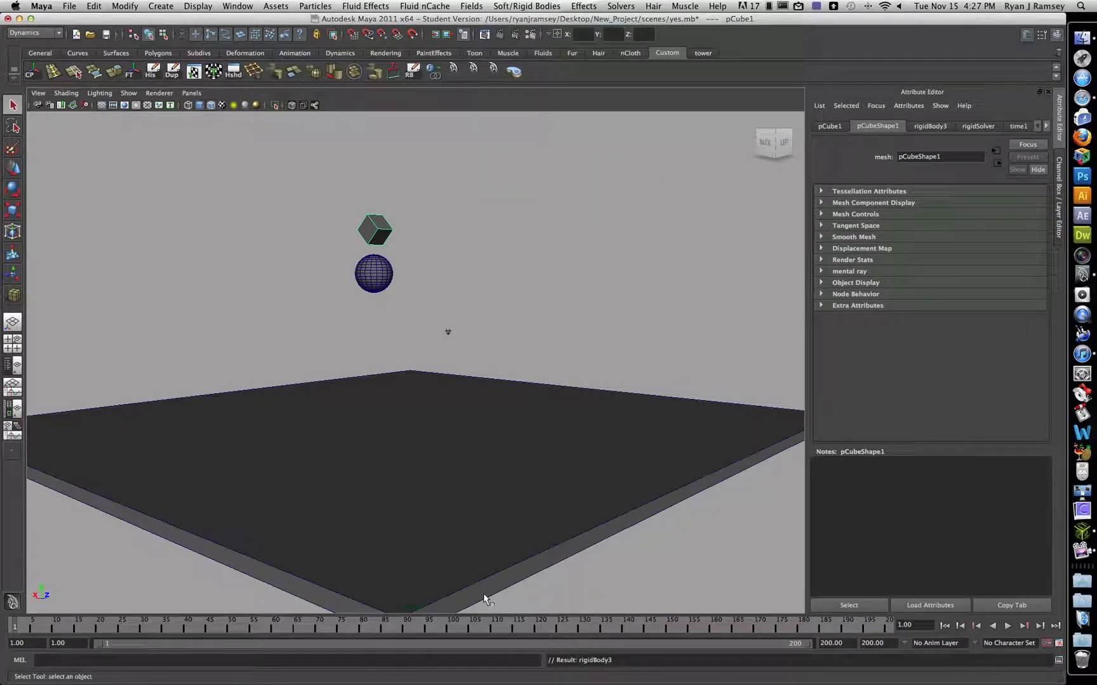
{"action": "left_click", "coordinate": [1006, 625]}
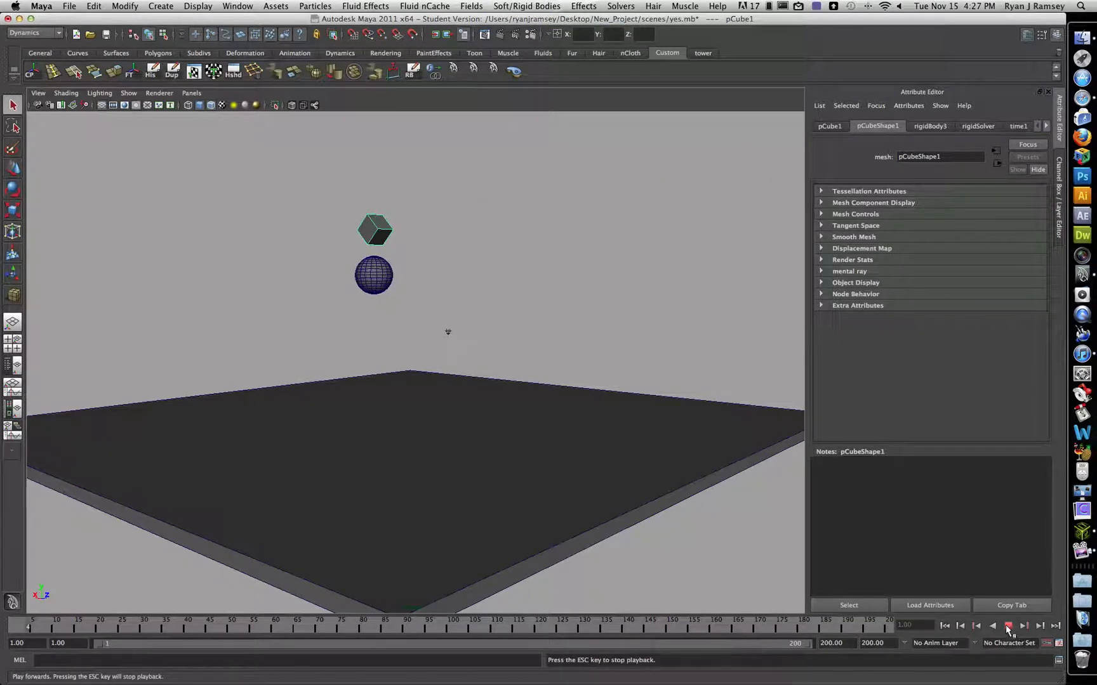
{"action": "left_click", "coordinate": [1007, 626]}
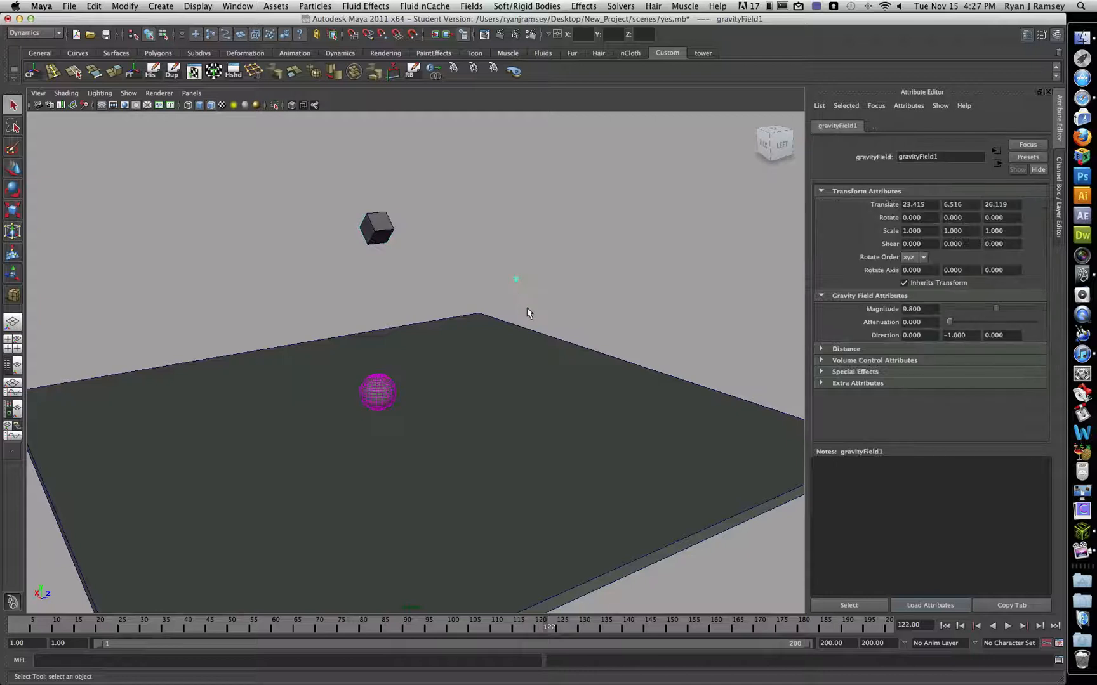
Link gravityField1 to the cube via Affect Selected Object(s) and play so both objects drop onto the plane
{"action": "left_click", "coordinate": [378, 228]}
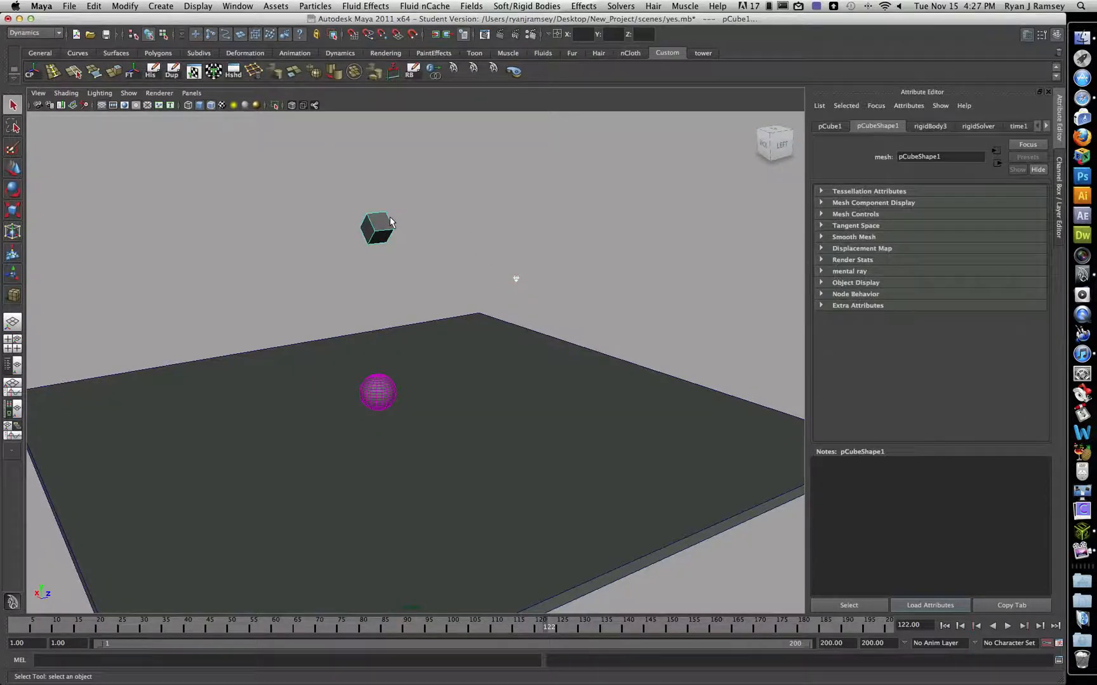
{"action": "left_click", "coordinate": [526, 6]}
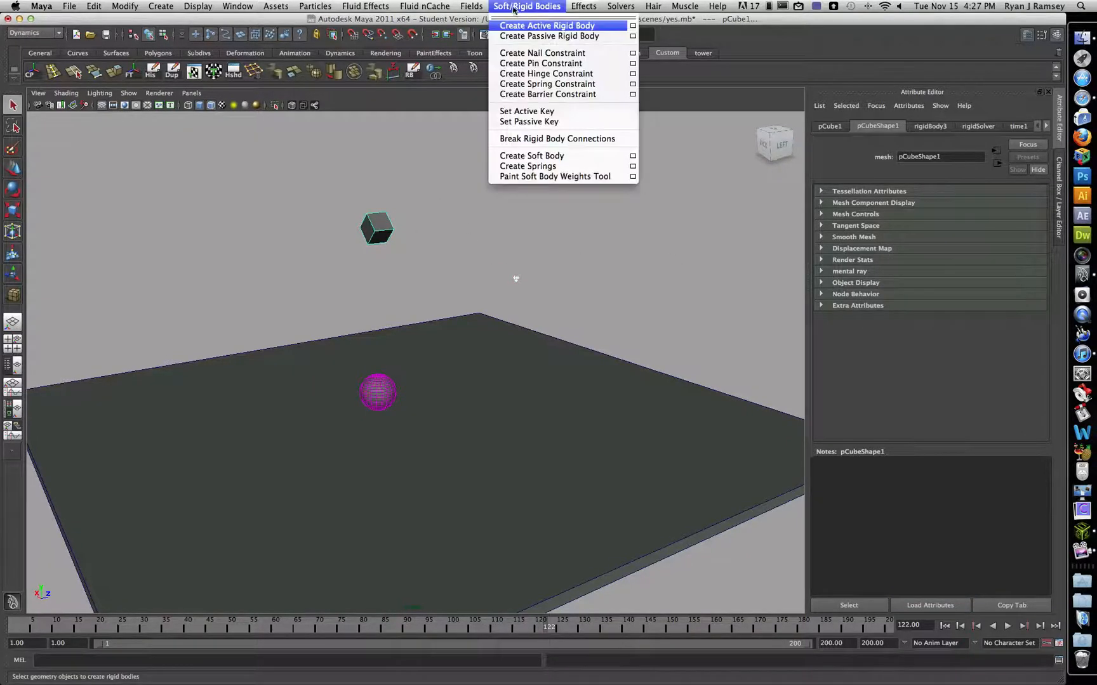
{"action": "left_click", "coordinate": [471, 7]}
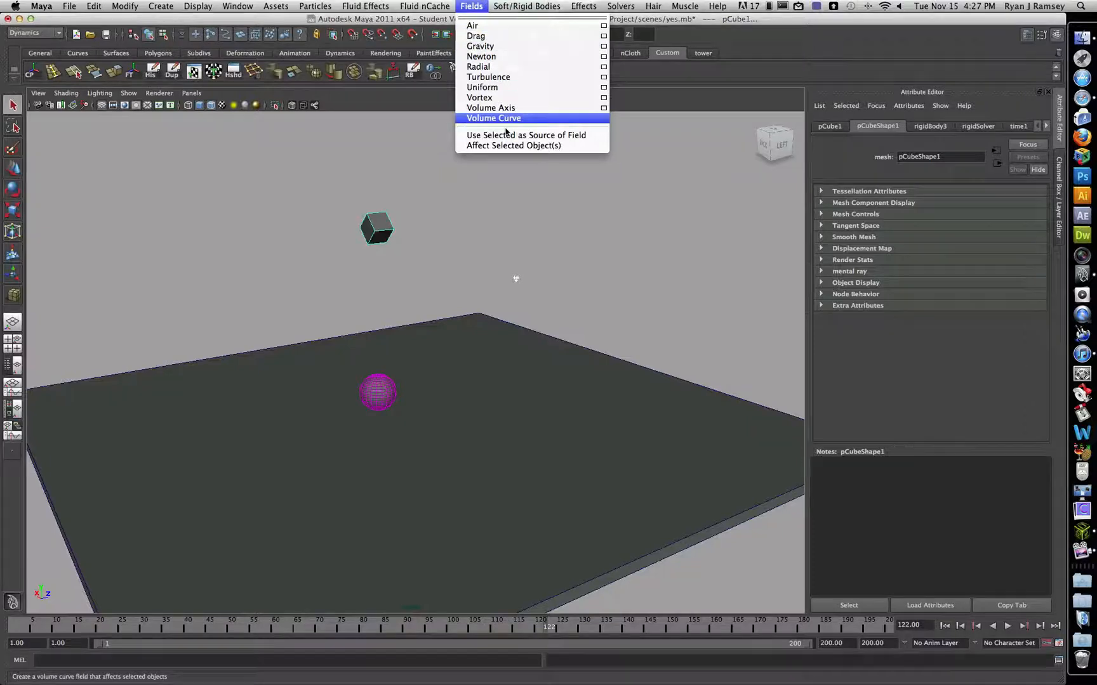
{"action": "mouse_move", "coordinate": [513, 146]}
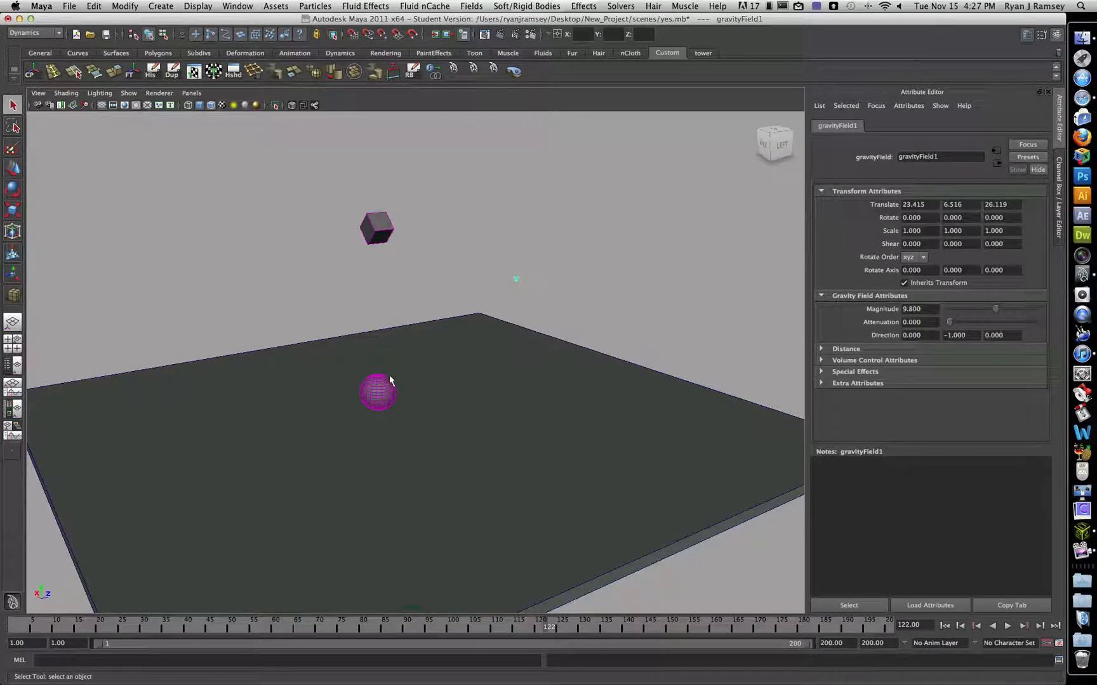
{"action": "mouse_move", "coordinate": [375, 244]}
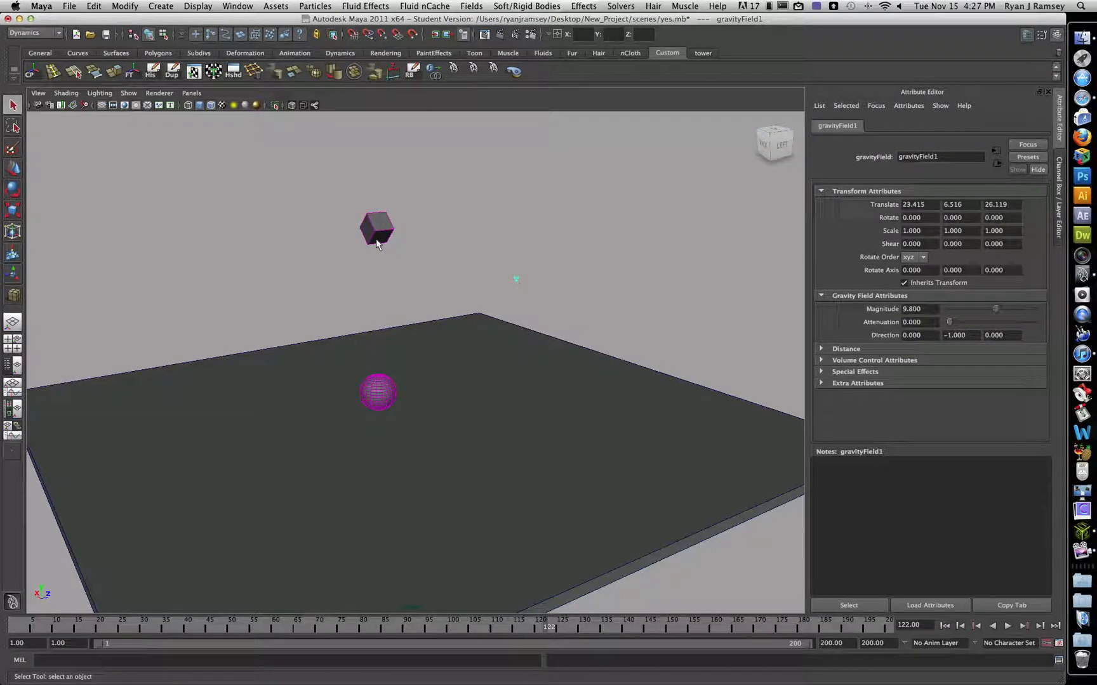
{"action": "left_click", "coordinate": [475, 285]}
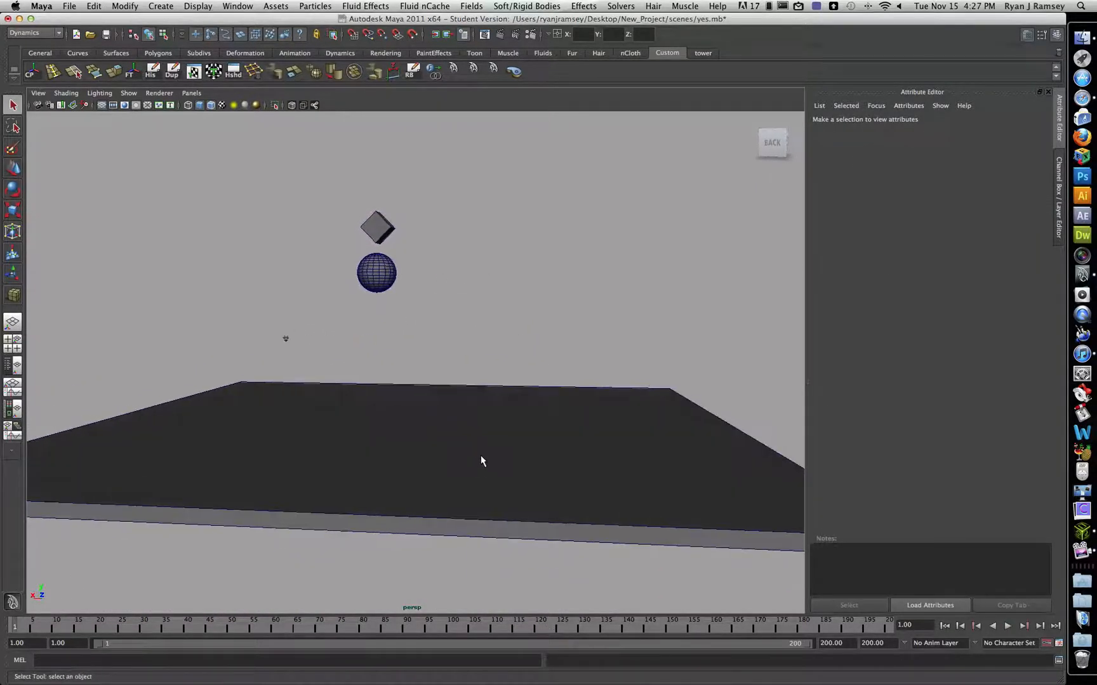
{"action": "left_click", "coordinate": [1006, 625]}
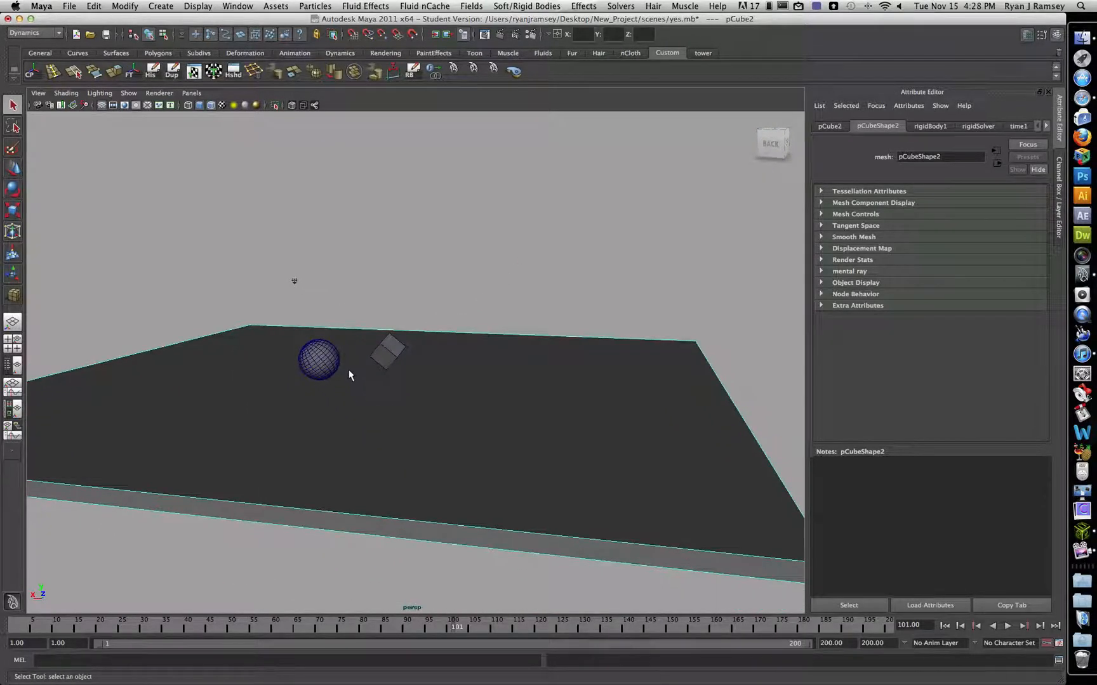
Check the rigidBody settings of the cube, plane and sphere in turn, the sphere showing mass 1
{"action": "left_click", "coordinate": [319, 361]}
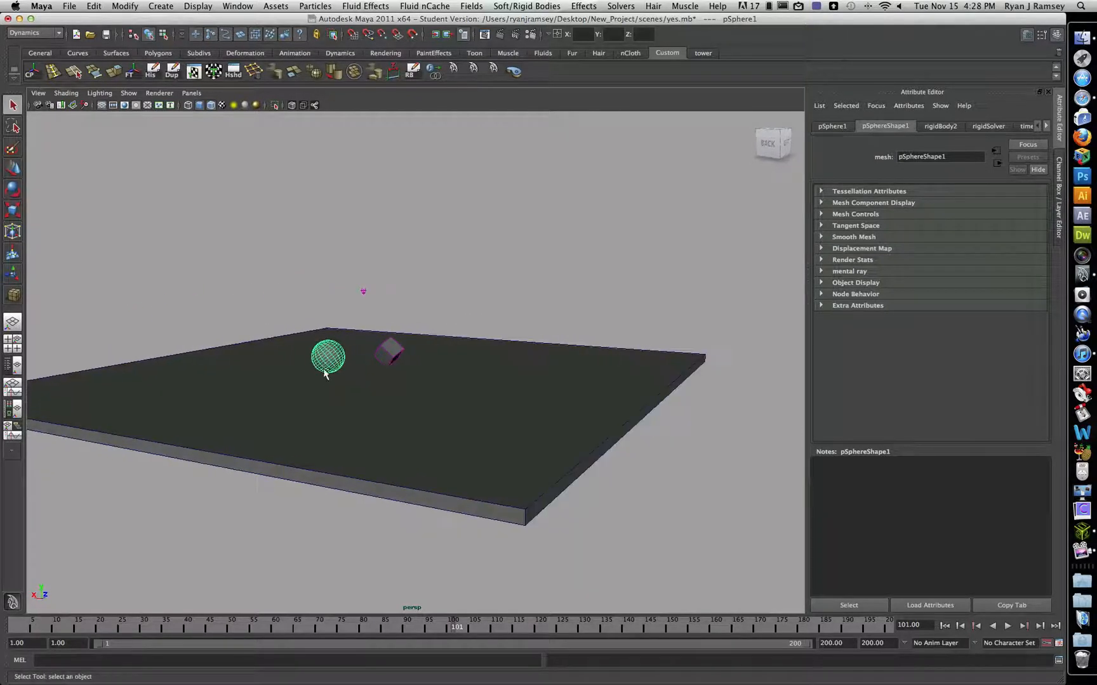
{"action": "left_click", "coordinate": [422, 353]}
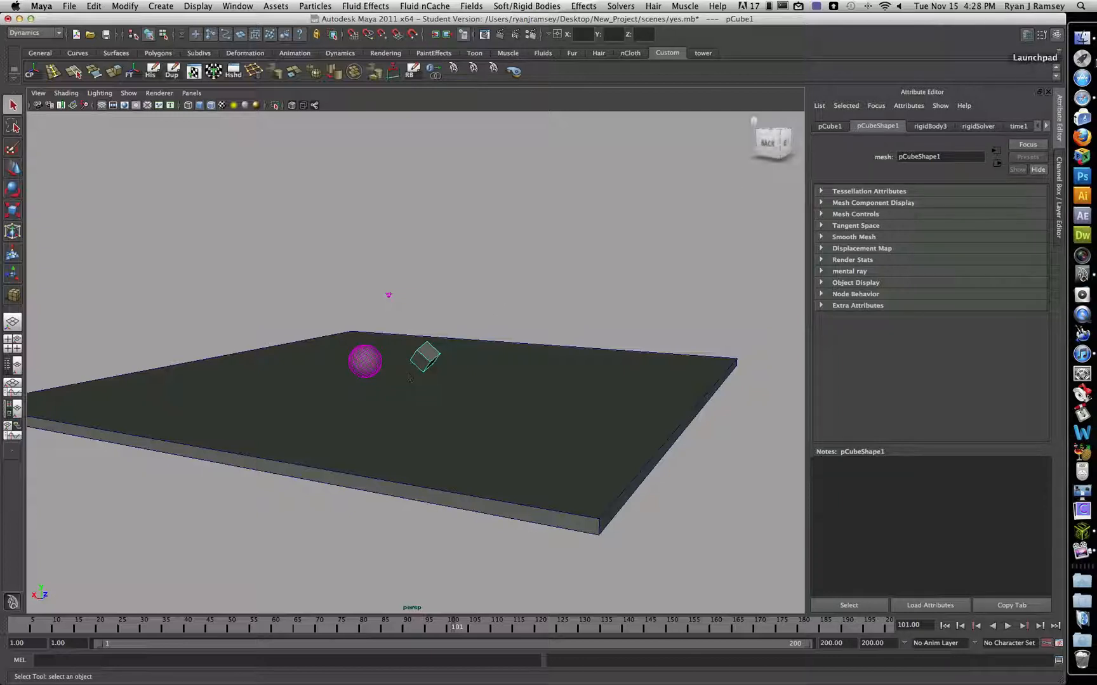
{"action": "left_click", "coordinate": [929, 126]}
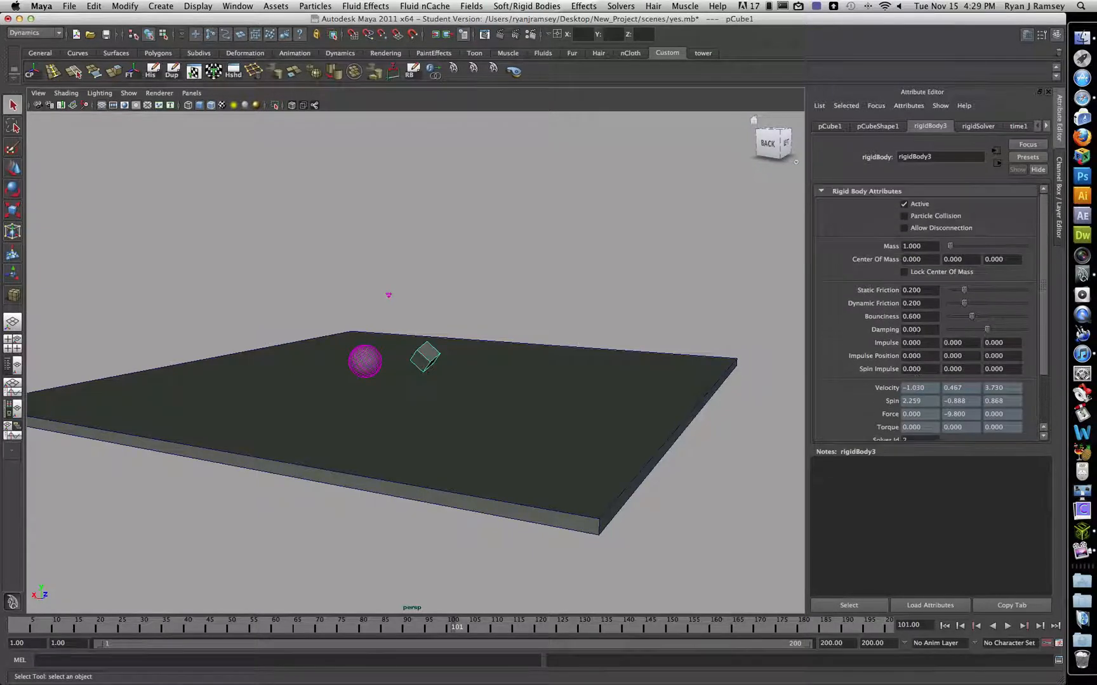
{"action": "left_click", "coordinate": [364, 361]}
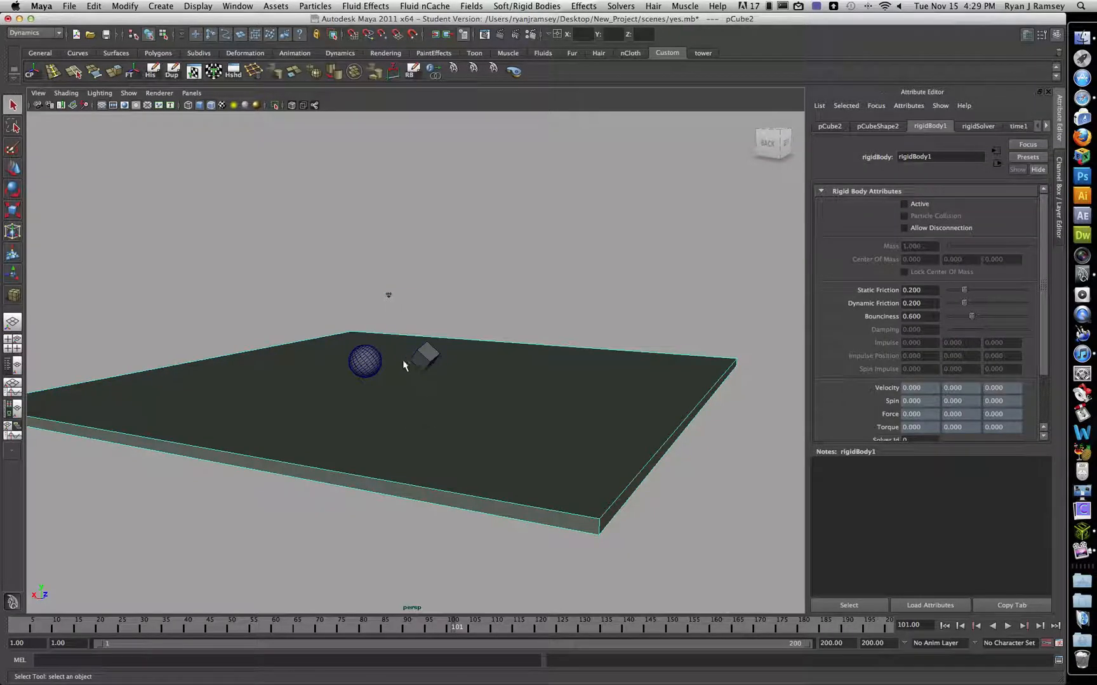
{"action": "left_click", "coordinate": [364, 362]}
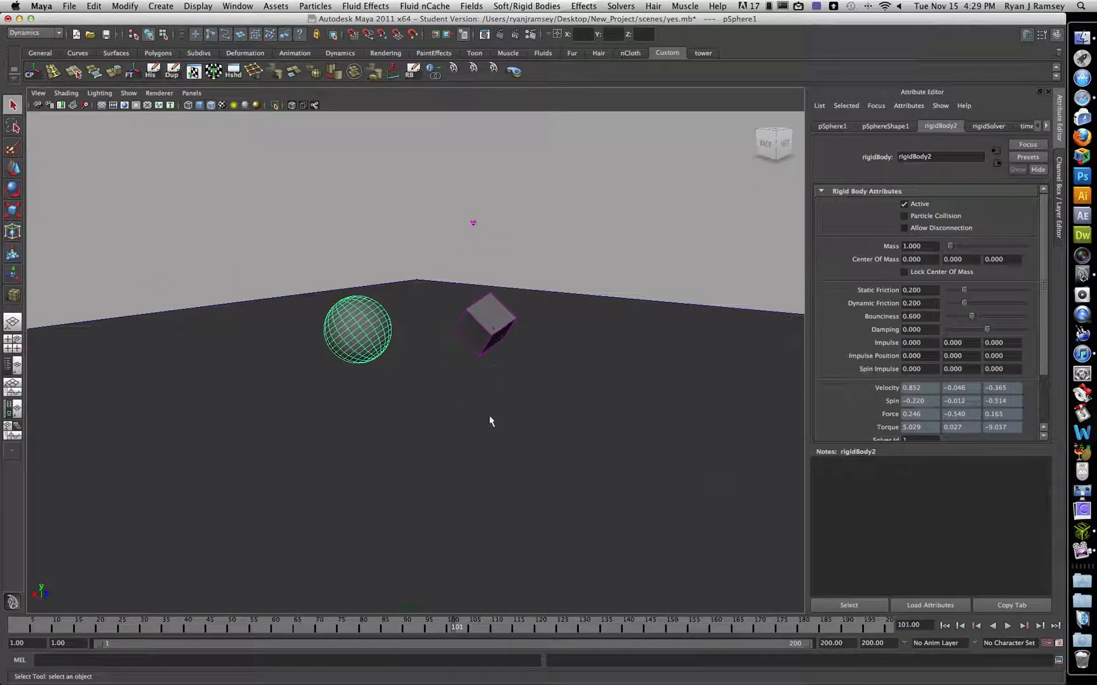
{"action": "mouse_move", "coordinate": [478, 395]}
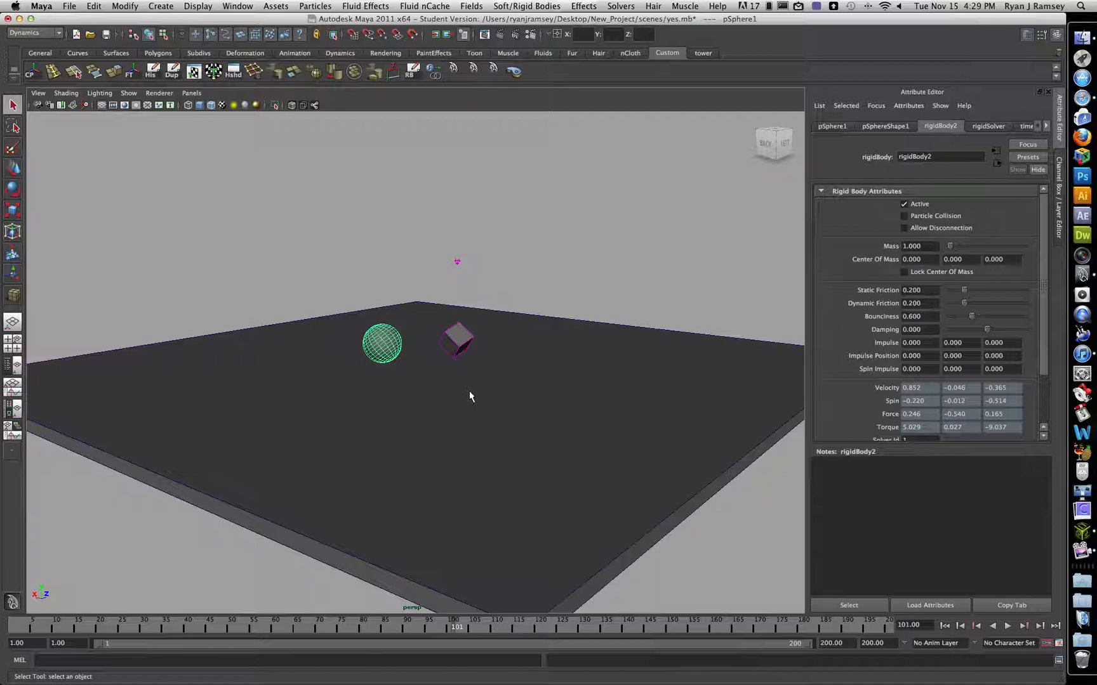
{"action": "mouse_move", "coordinate": [388, 344]}
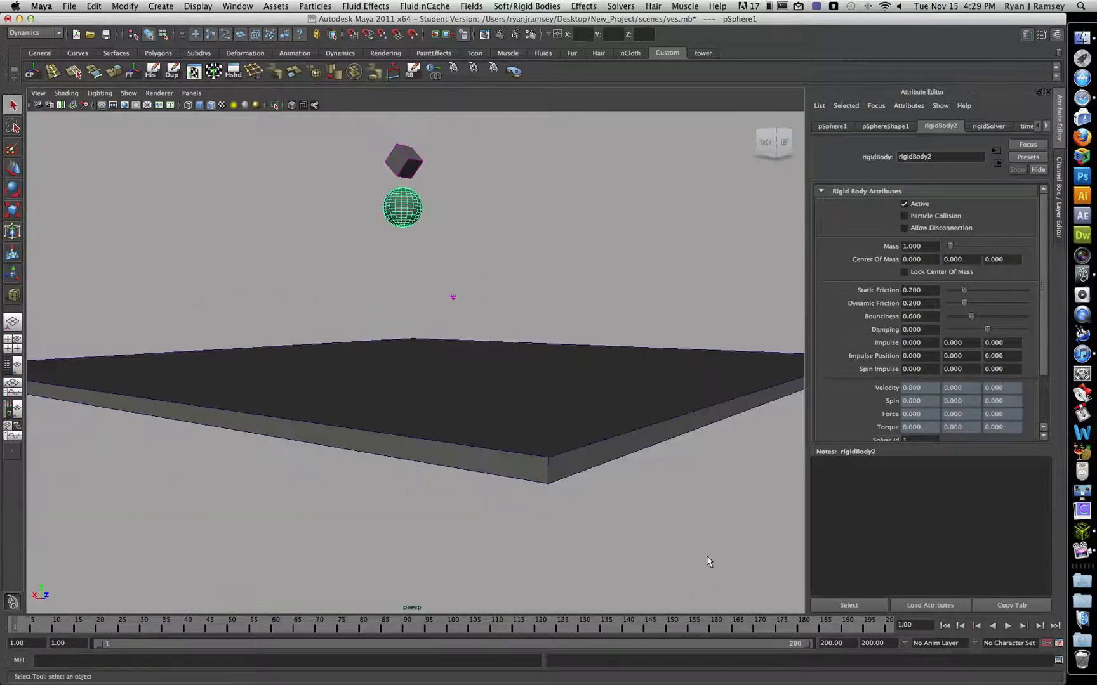
Replay the drop to frame 126, select the sphere and cube together, and browse the Edit key commands
{"action": "left_click", "coordinate": [1005, 626]}
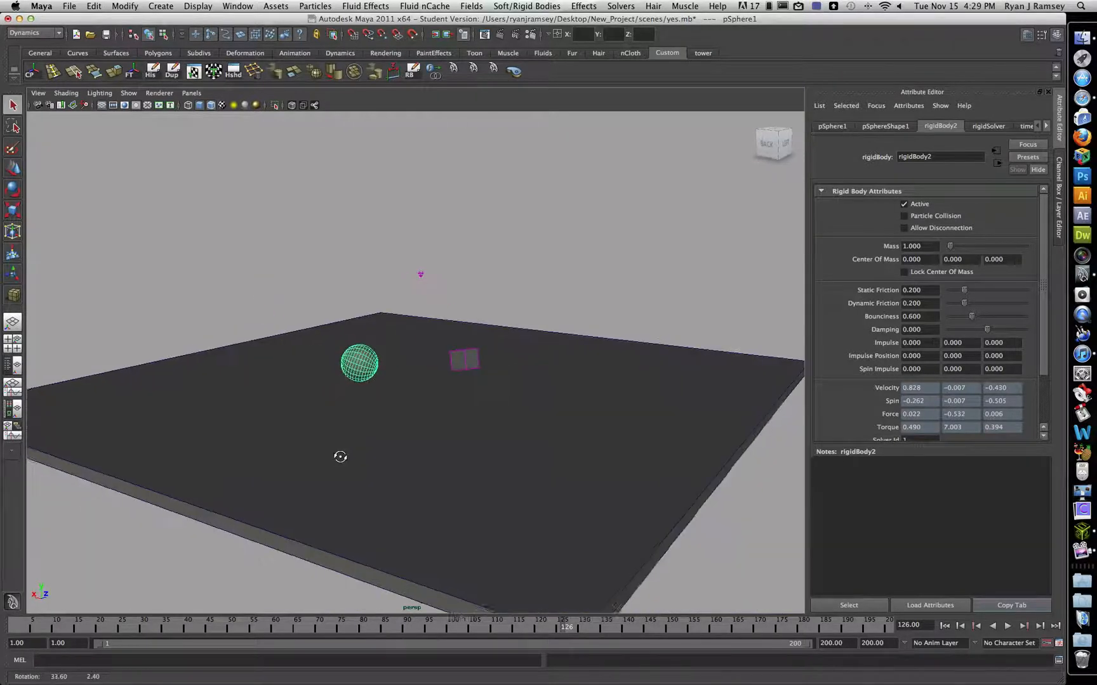
{"action": "mouse_move", "coordinate": [393, 440]}
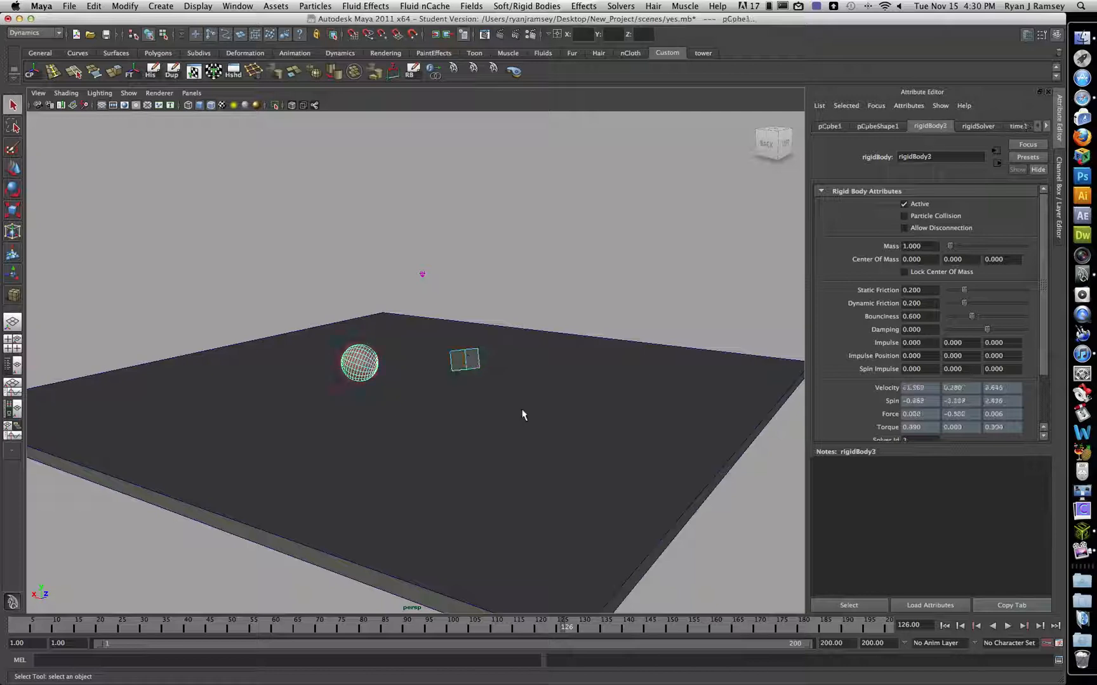
{"action": "left_click", "coordinate": [463, 359]}
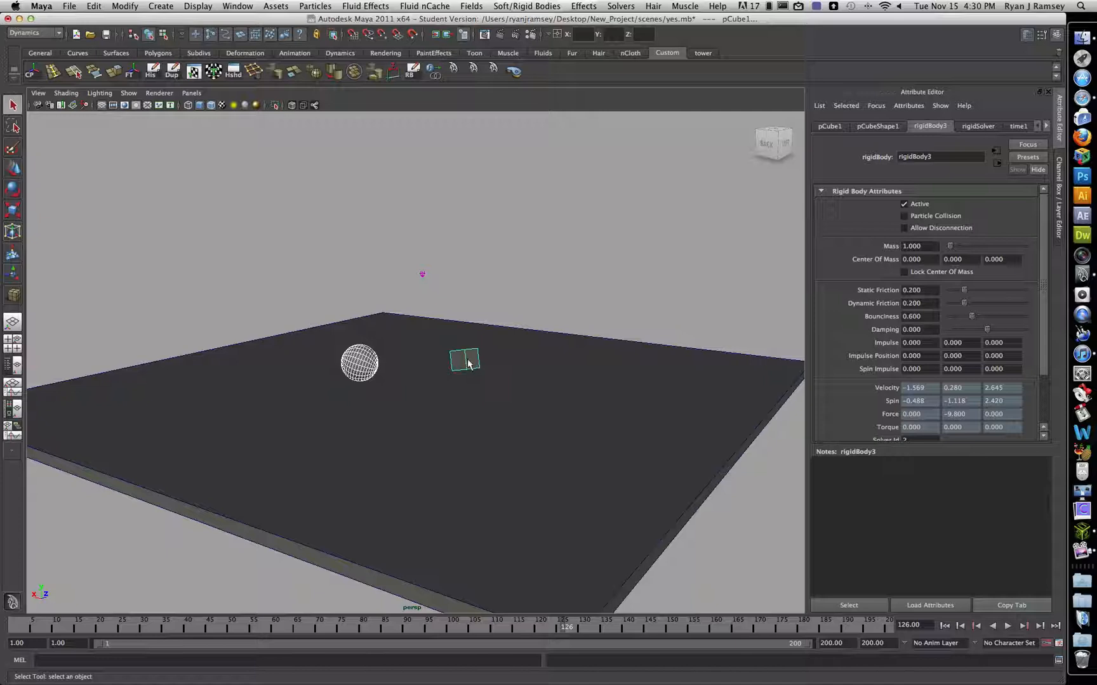
{"action": "mouse_move", "coordinate": [393, 376]}
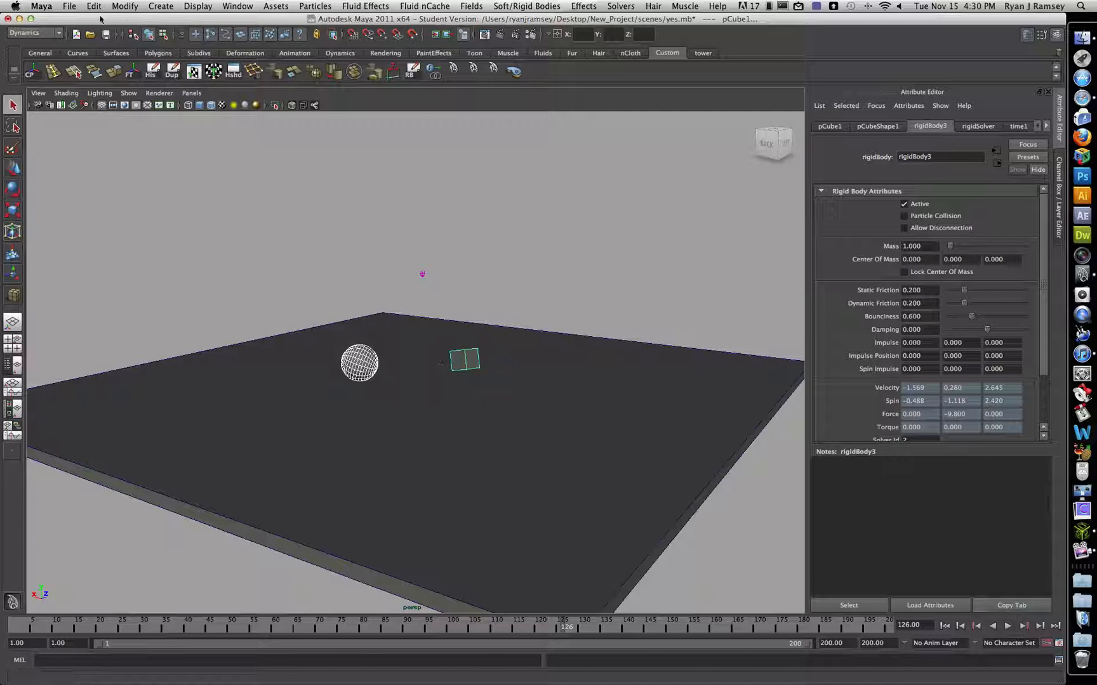
{"action": "left_click", "coordinate": [94, 5]}
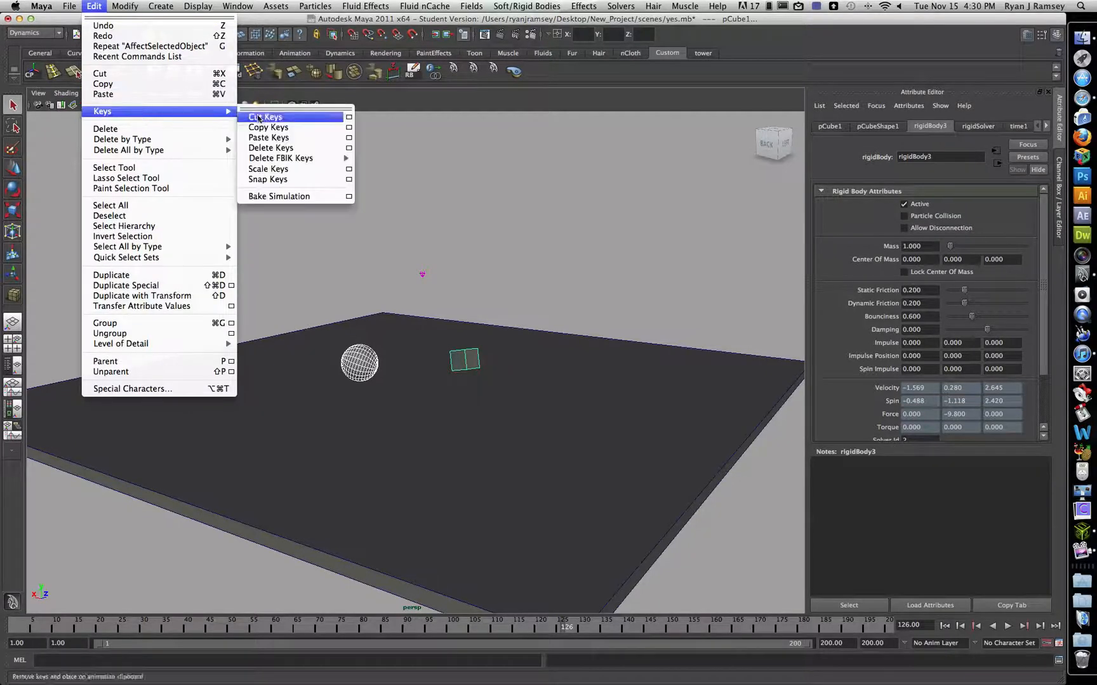
{"action": "mouse_move", "coordinate": [278, 196]}
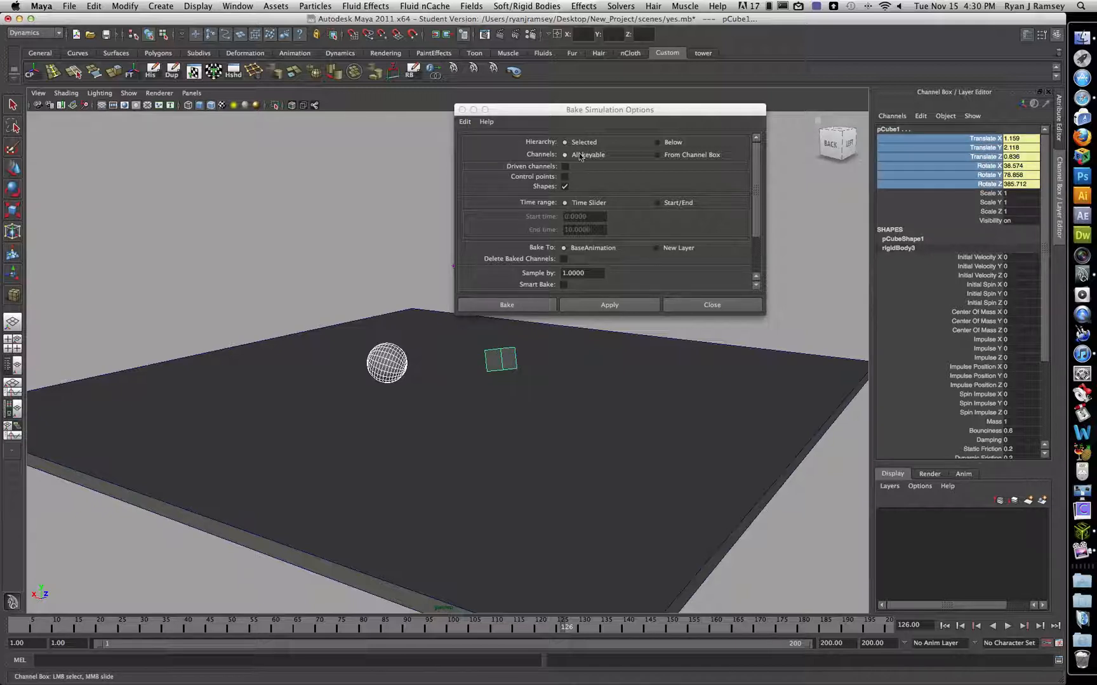
In Bake Simulation Options set Channels to All keyable, range to Time Slider, and start the bake
{"action": "left_click", "coordinate": [656, 155]}
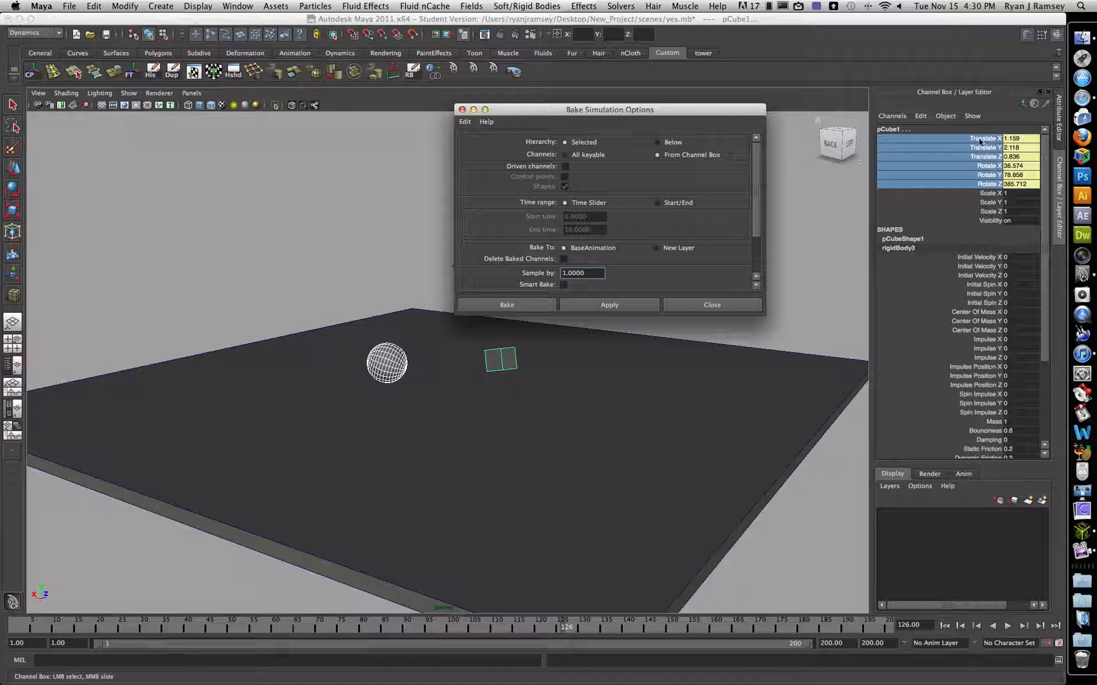
{"action": "mouse_move", "coordinate": [616, 179]}
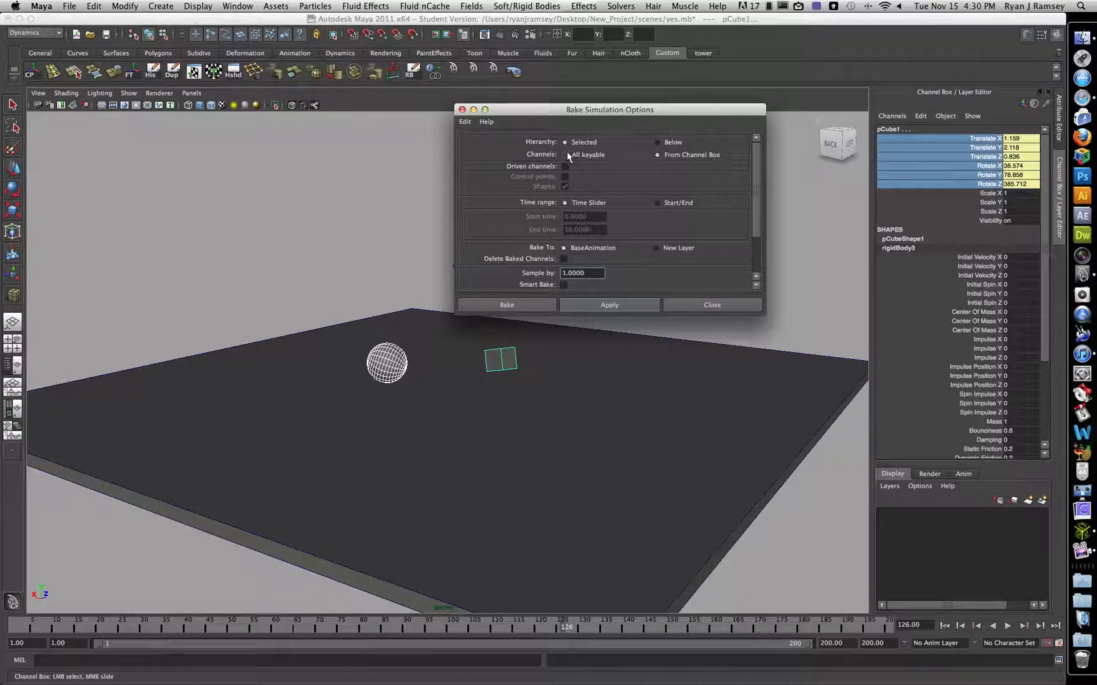
{"action": "left_click", "coordinate": [656, 155]}
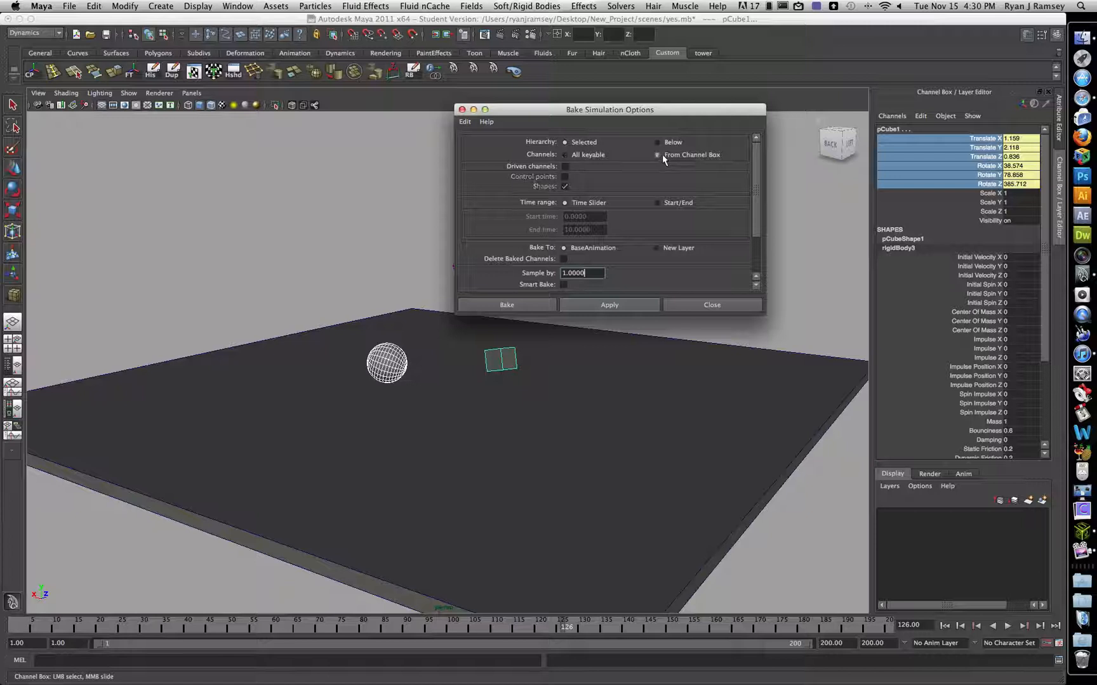
{"action": "left_click", "coordinate": [656, 155]}
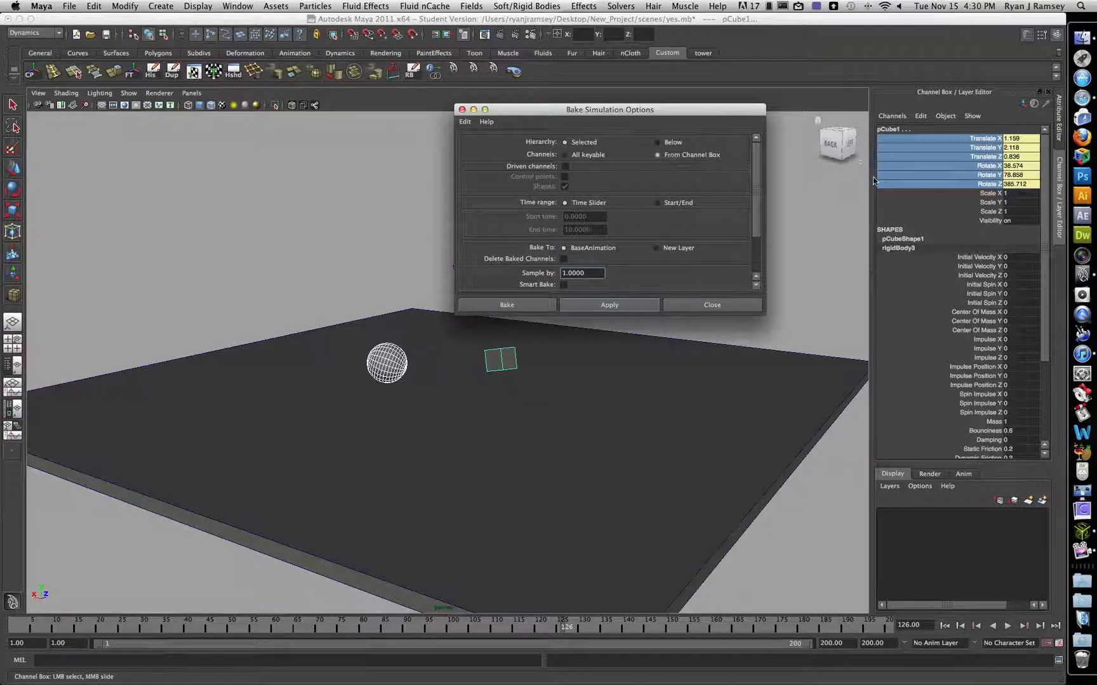
{"action": "left_click", "coordinate": [580, 273]}
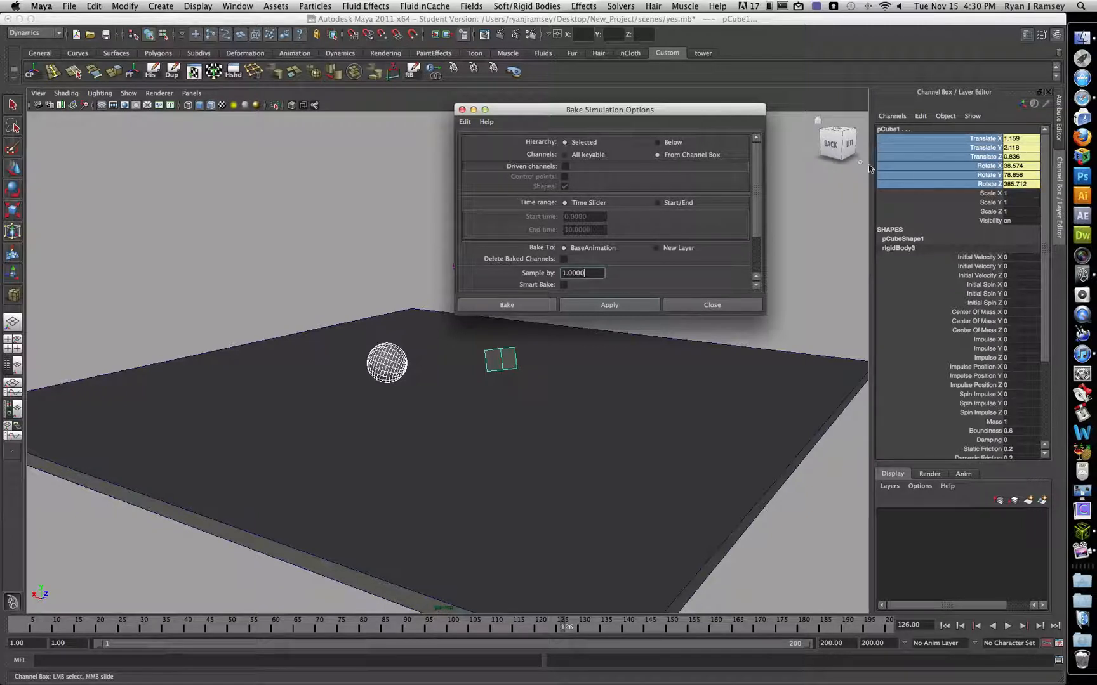
{"action": "left_click", "coordinate": [565, 155]}
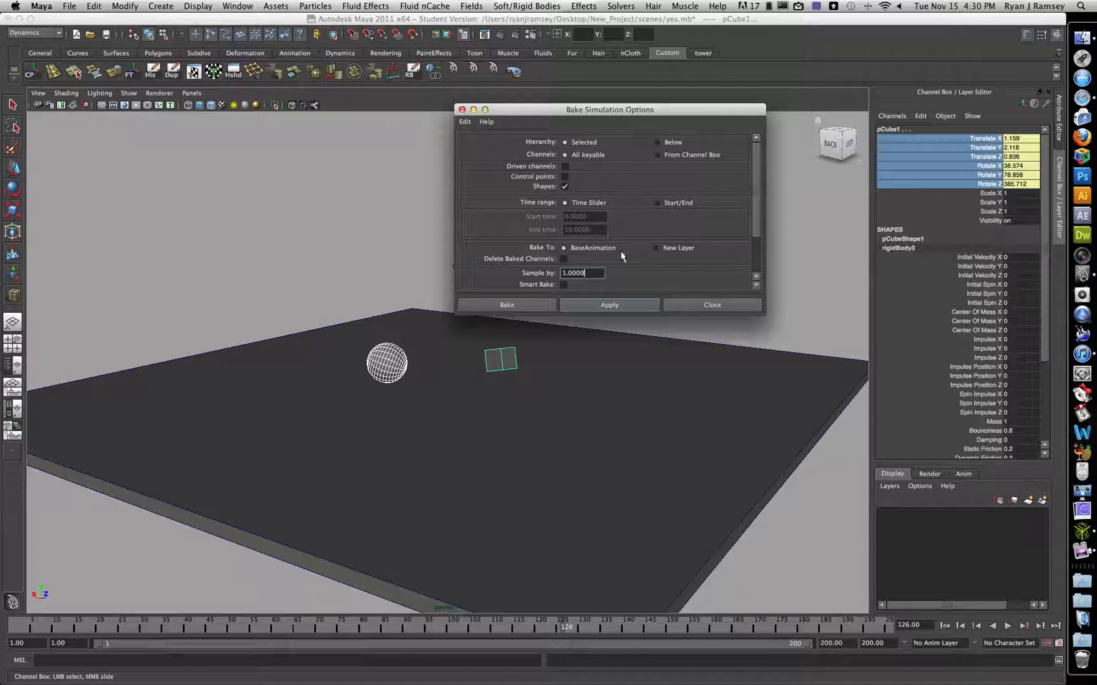
{"action": "mouse_move", "coordinate": [583, 208]}
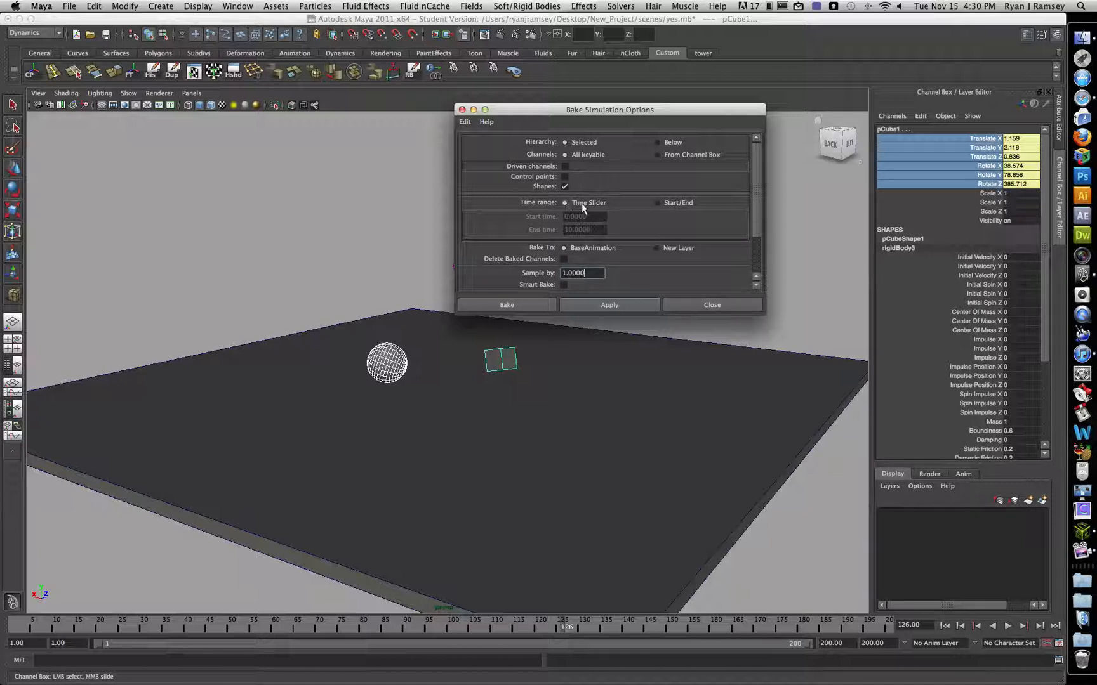
{"action": "scroll", "scroll_direction": "down", "scroll_amount": 3}
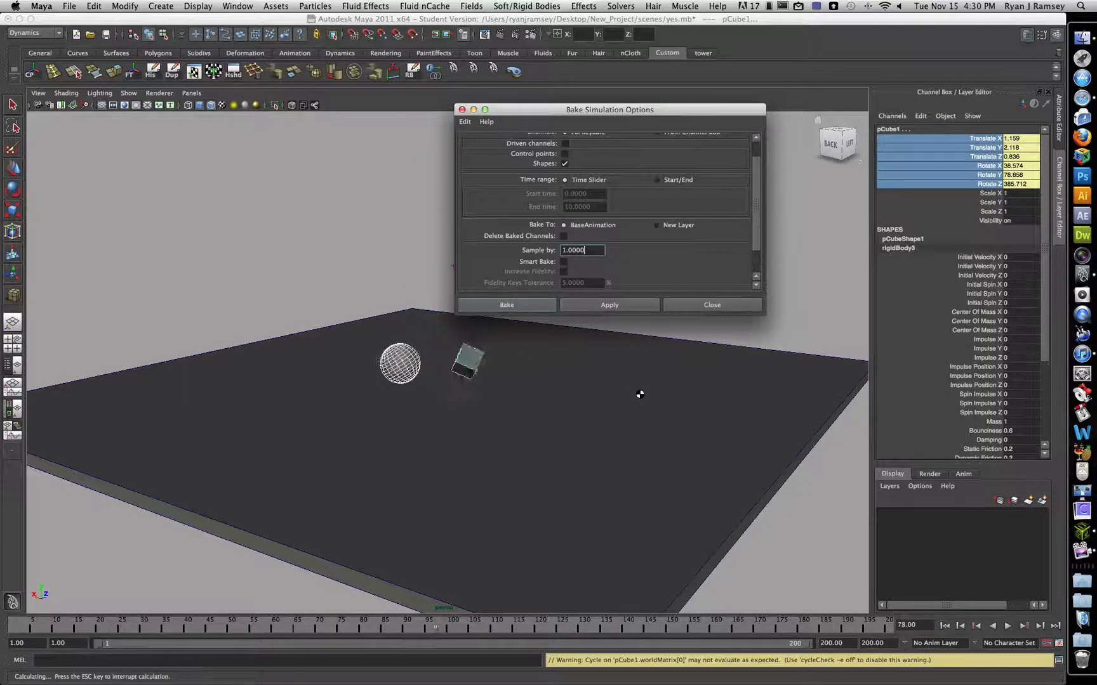
Close the bake settings and check the keyed channels on the plane and sphere
{"action": "left_click", "coordinate": [505, 304]}
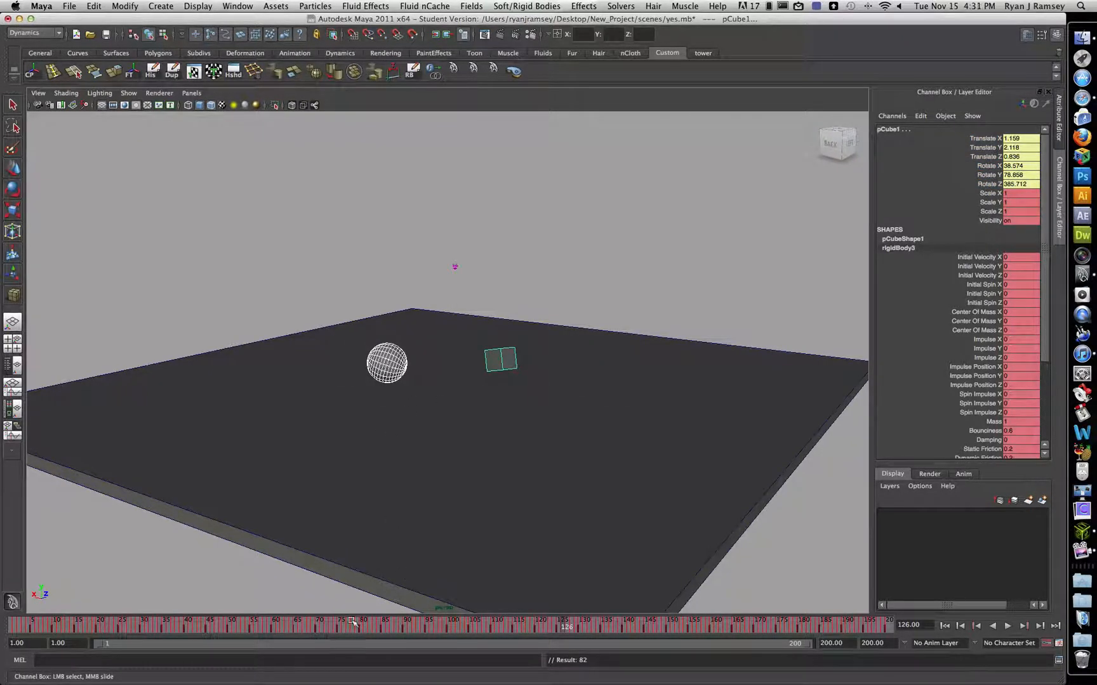
{"action": "mouse_move", "coordinate": [557, 386]}
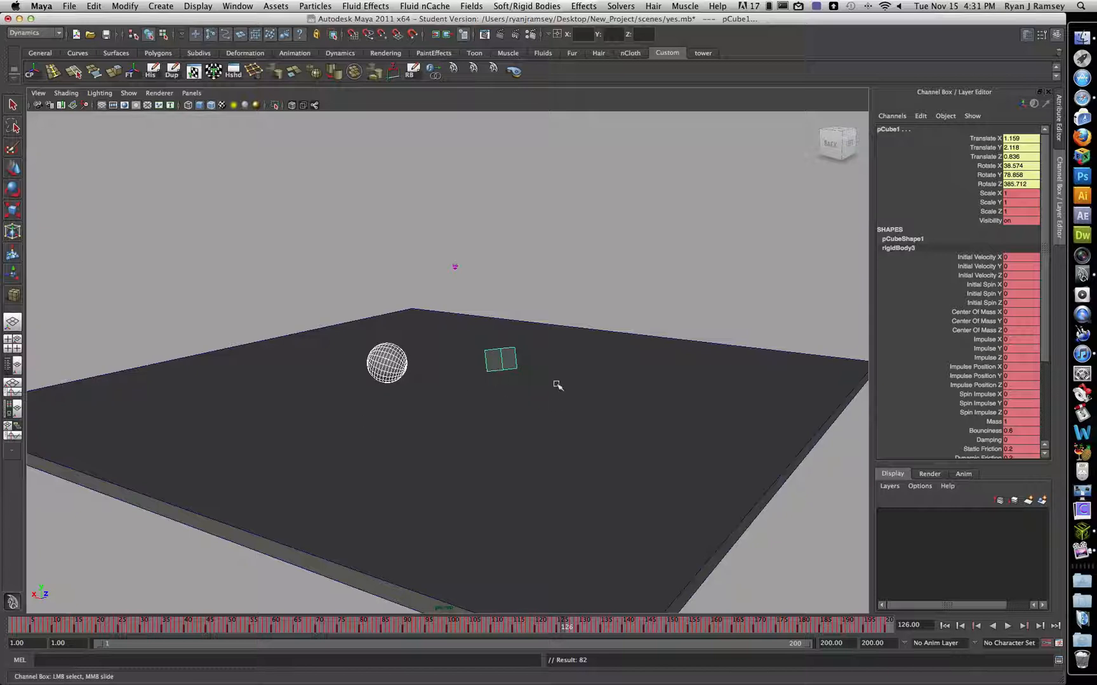
{"action": "mouse_move", "coordinate": [916, 188]}
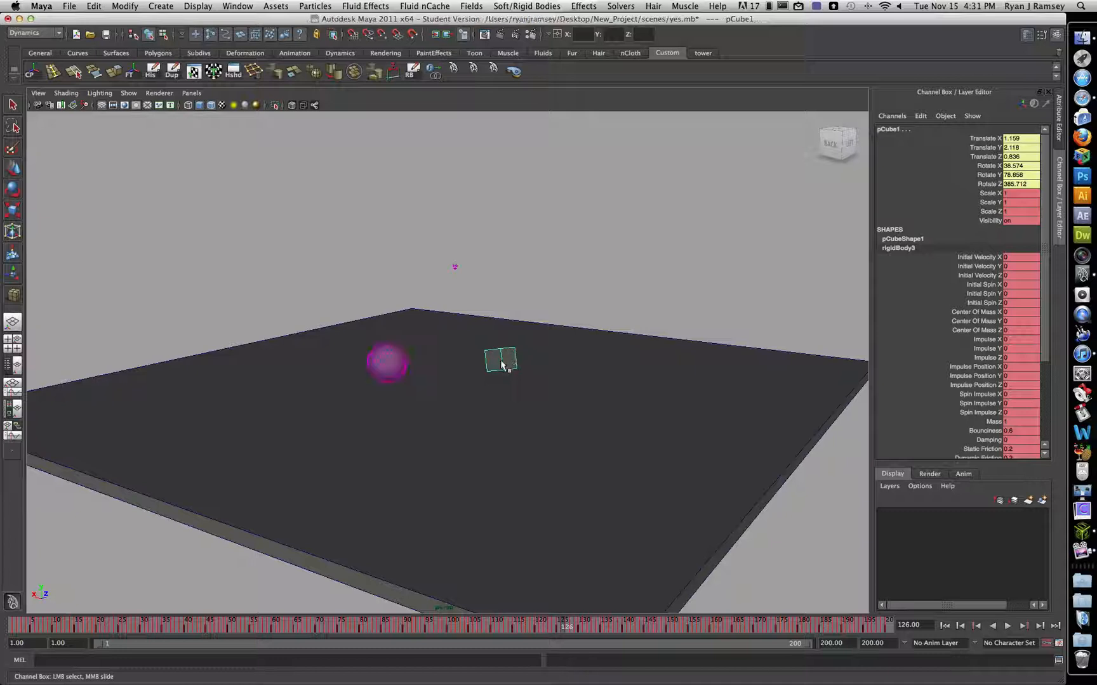
{"action": "left_click", "coordinate": [499, 358]}
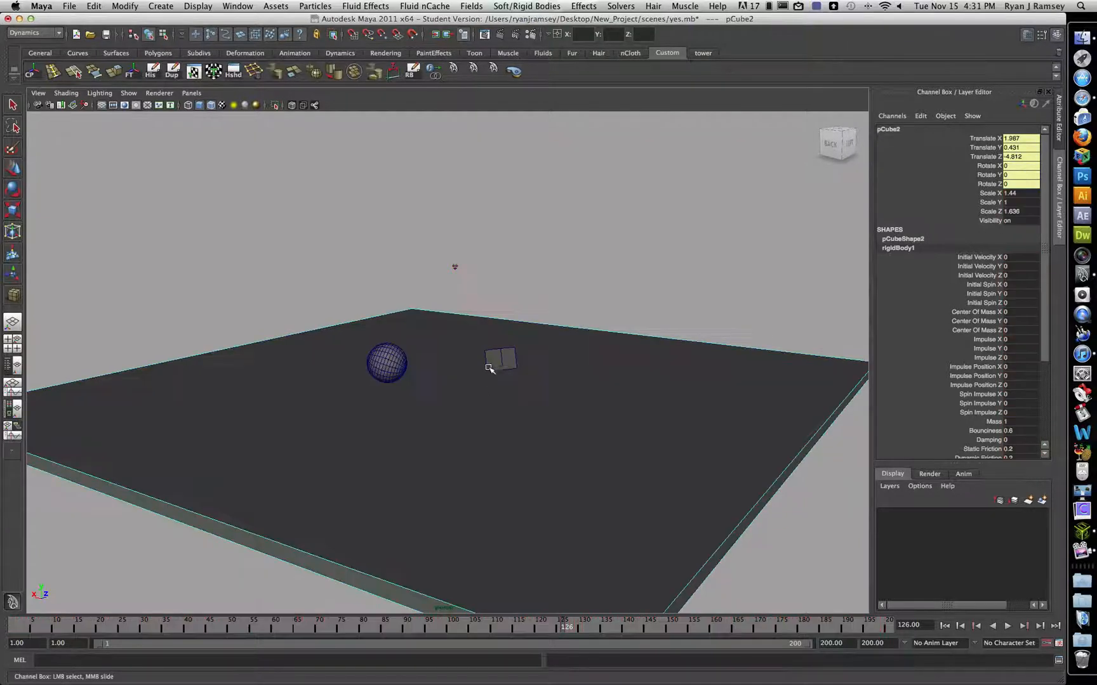
{"action": "left_click", "coordinate": [385, 363]}
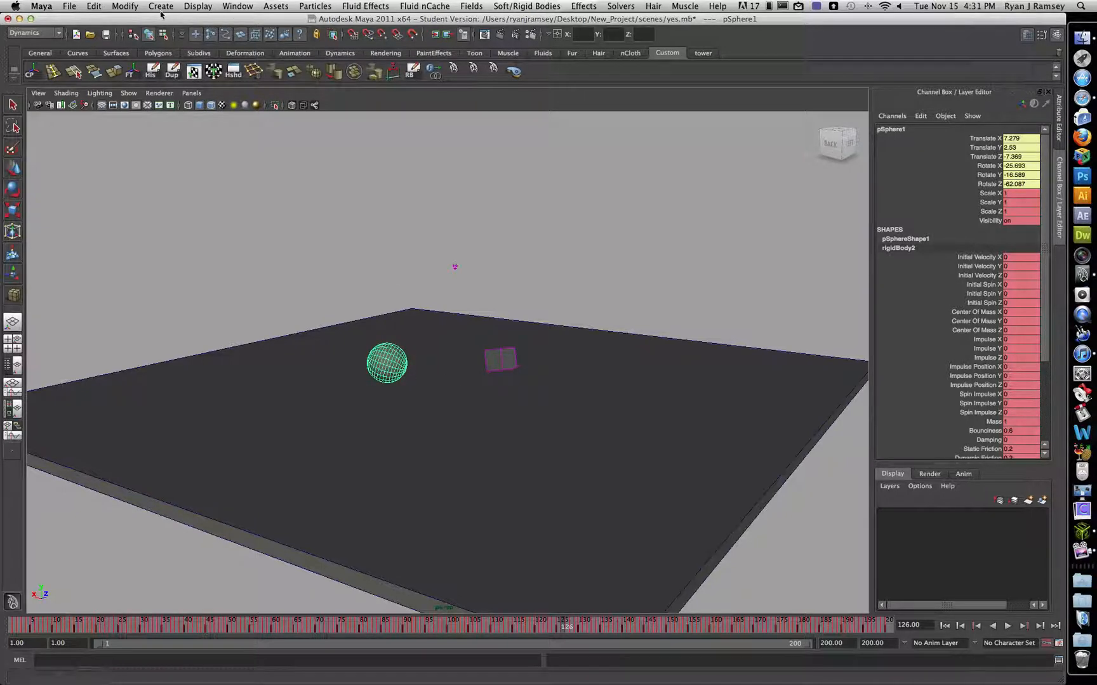
Delete the sphere's construction history via Edit > Delete by Type > History
{"action": "left_click", "coordinate": [92, 5]}
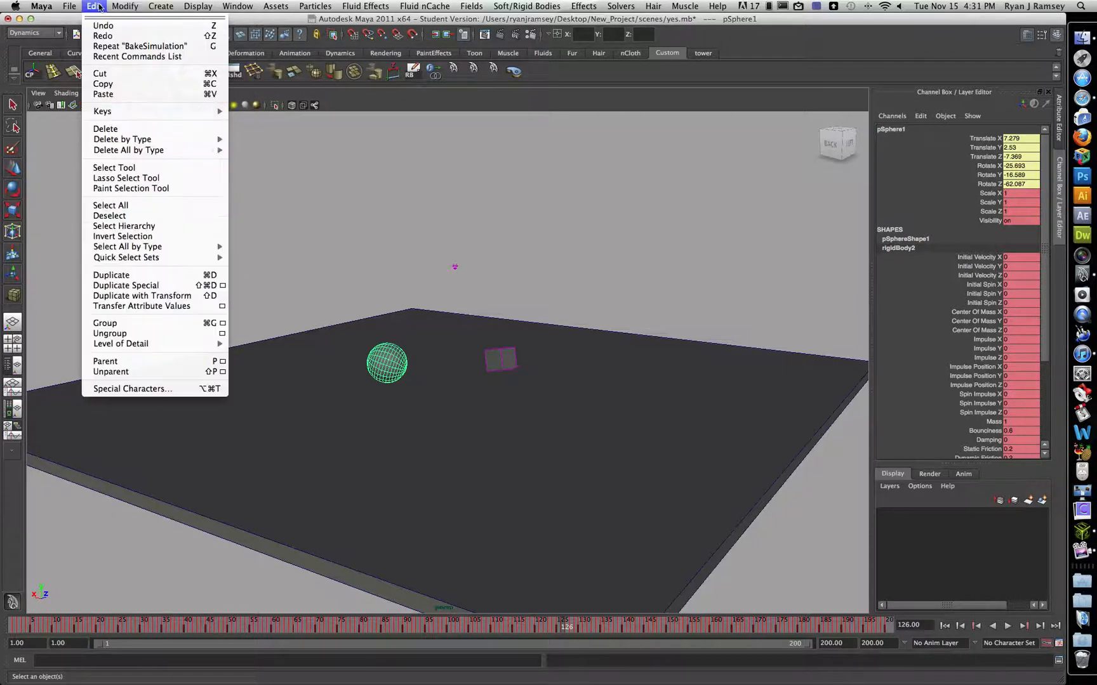
{"action": "mouse_move", "coordinate": [122, 139]}
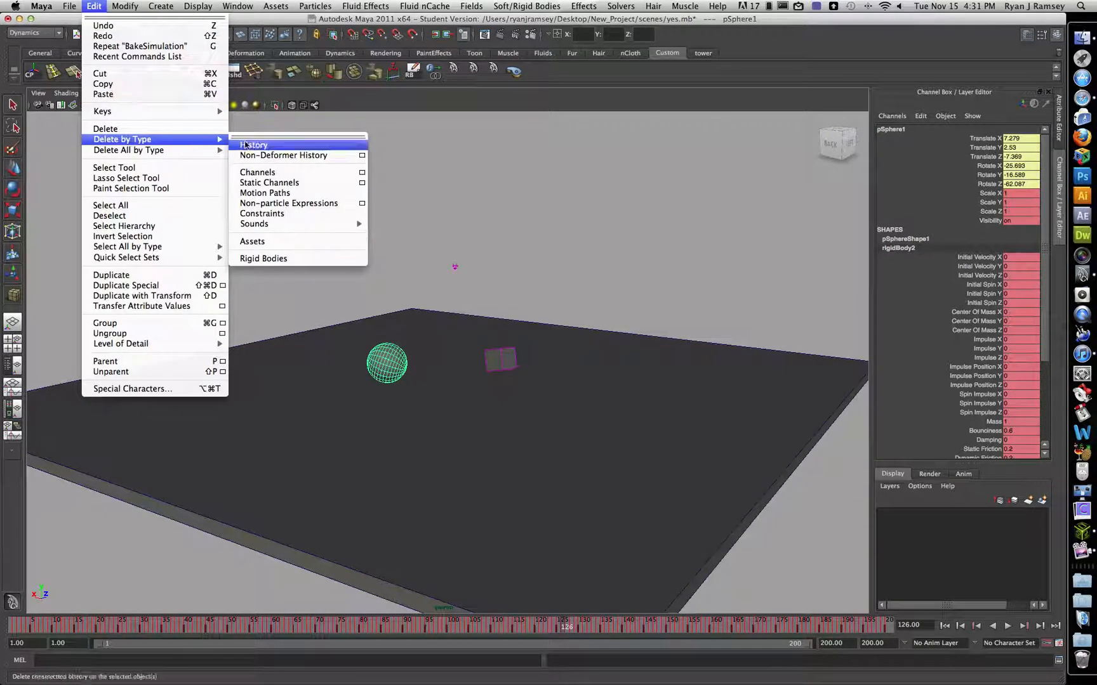
{"action": "left_click", "coordinate": [252, 144]}
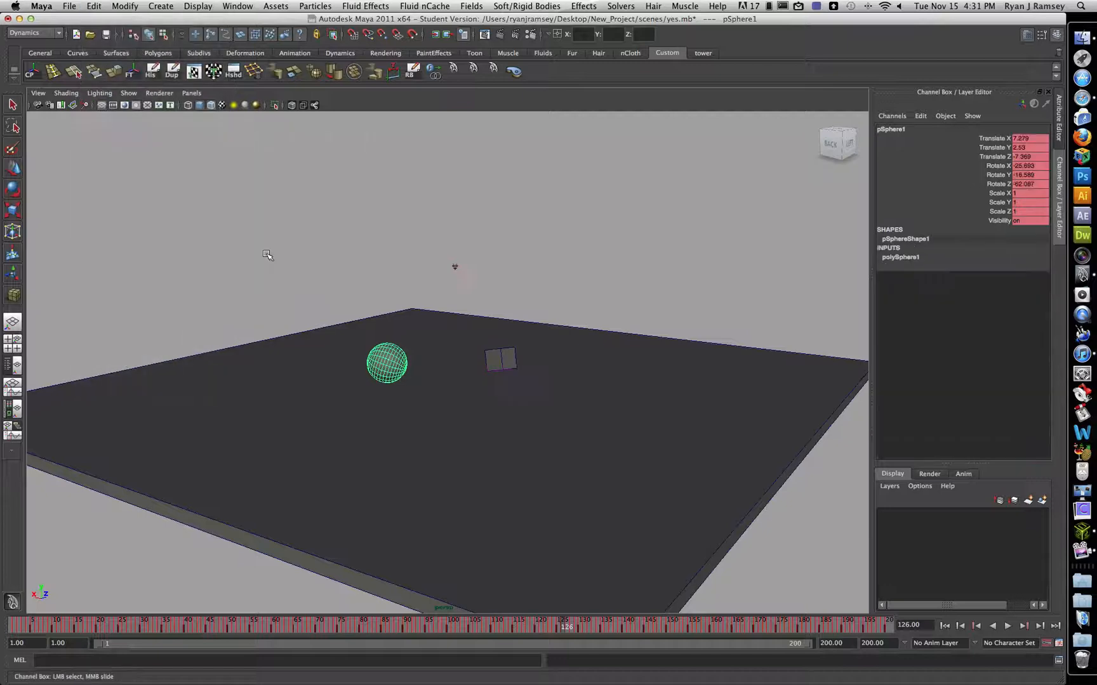
{"action": "left_click", "coordinate": [500, 359]}
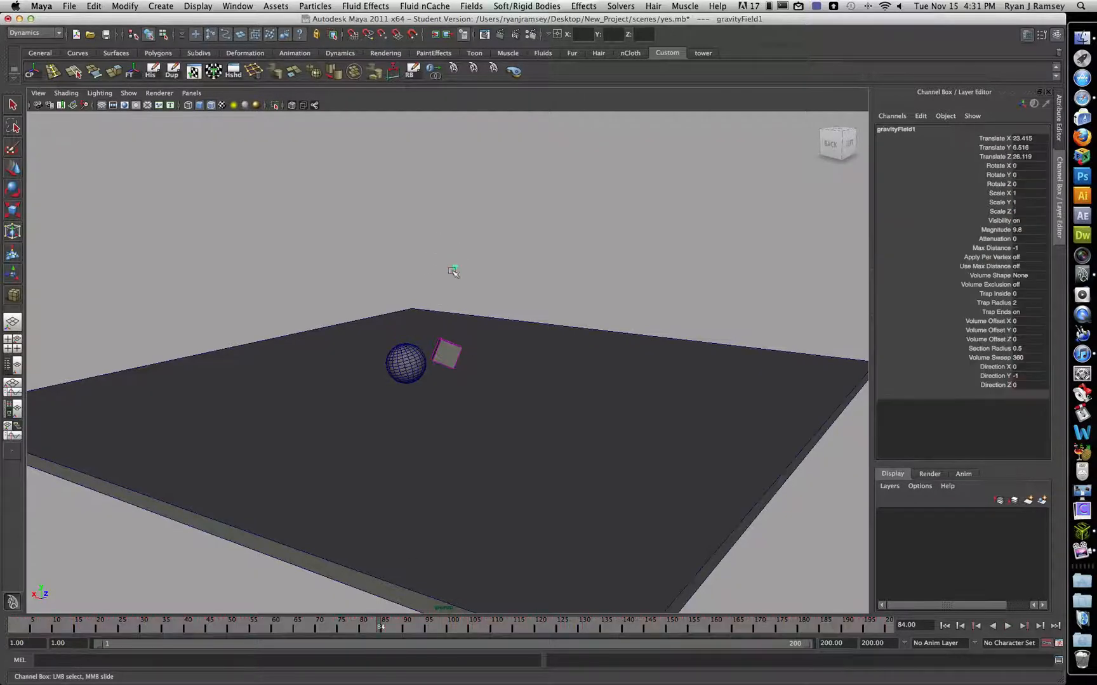
Remove the rigid body from the baked cube via Delete by Type > Rigid Bodies
{"action": "left_click", "coordinate": [446, 353]}
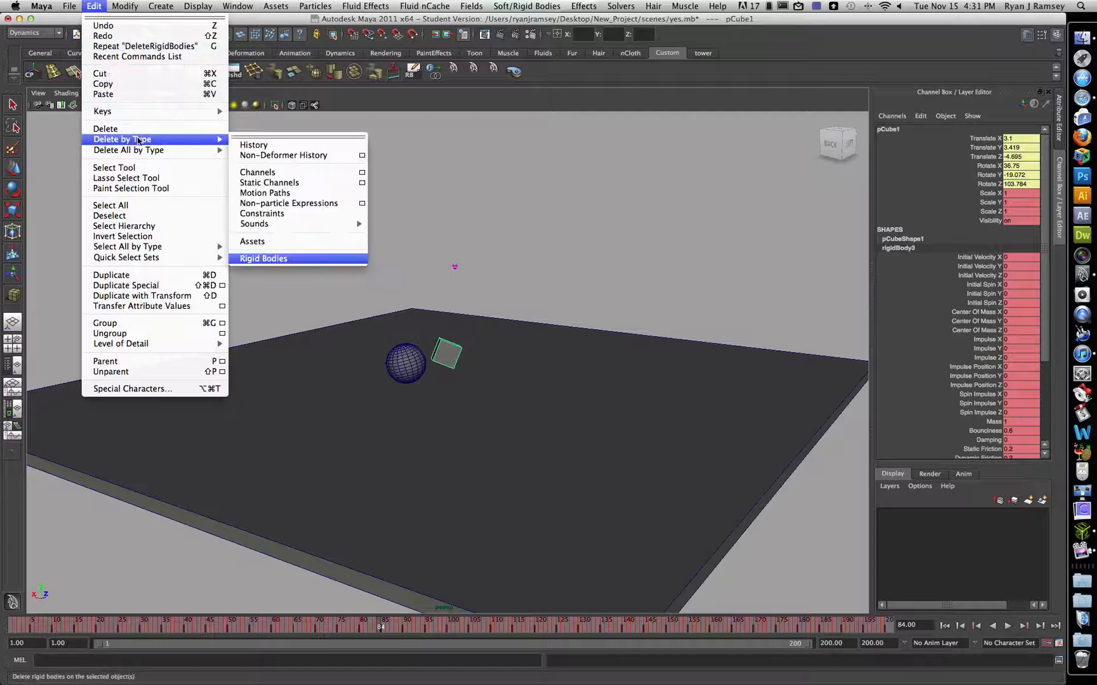
{"action": "mouse_move", "coordinate": [264, 258]}
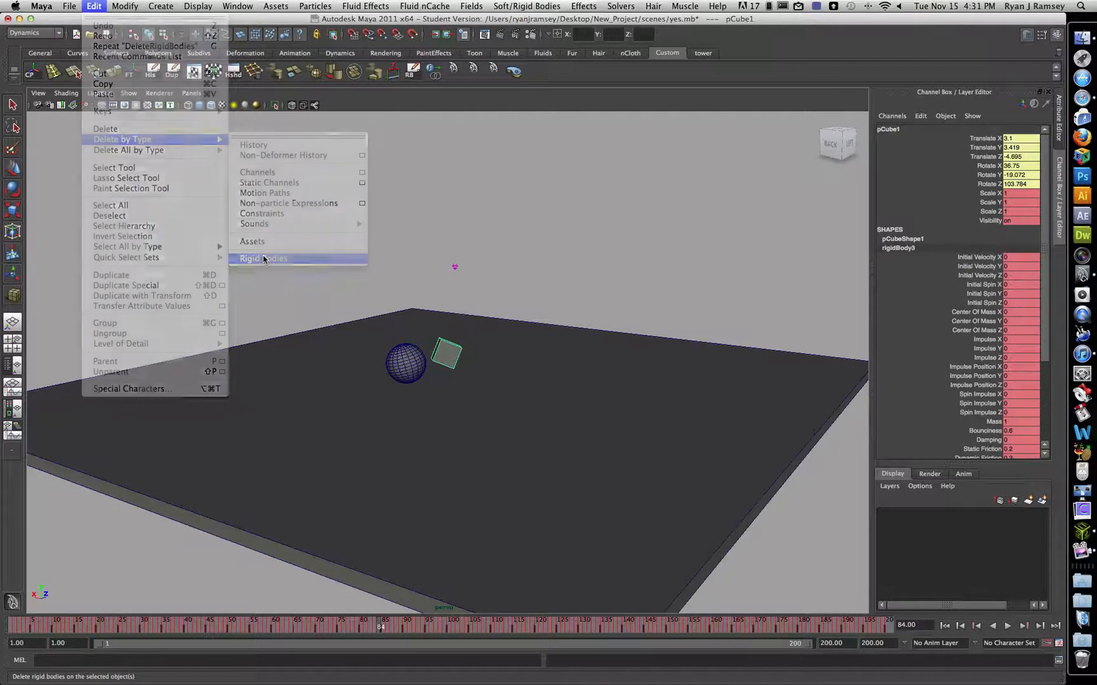
{"action": "left_click", "coordinate": [263, 258]}
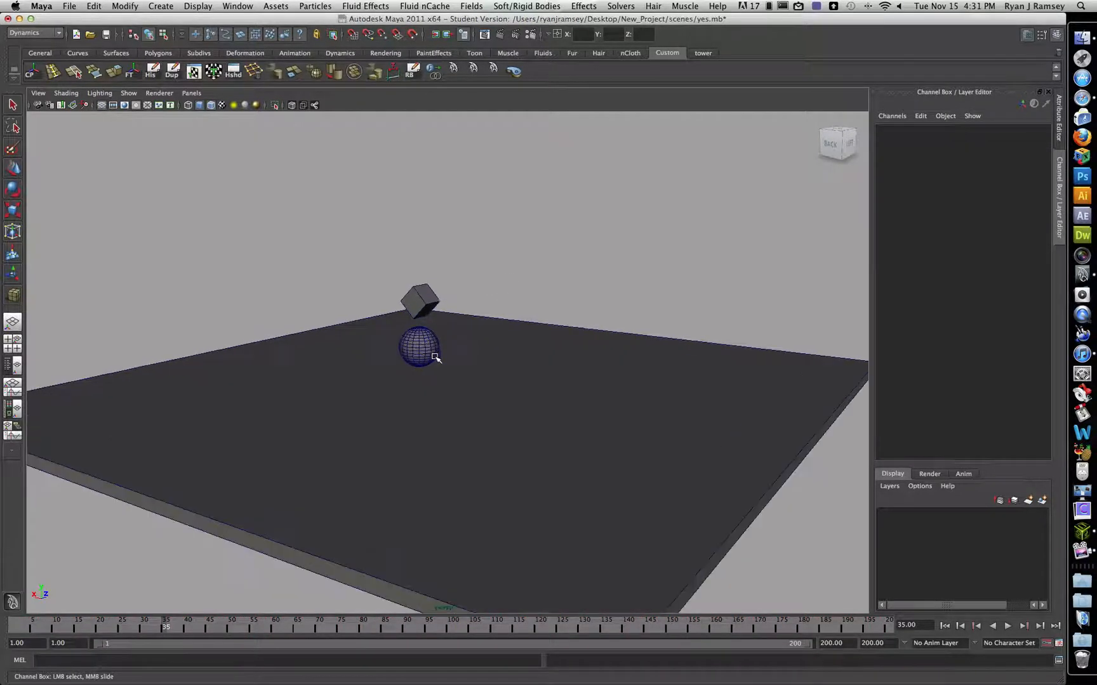
Play back the baked fall to frame 132, then browse the Soft/Rigid Bodies menu
{"action": "left_click", "coordinate": [1007, 626]}
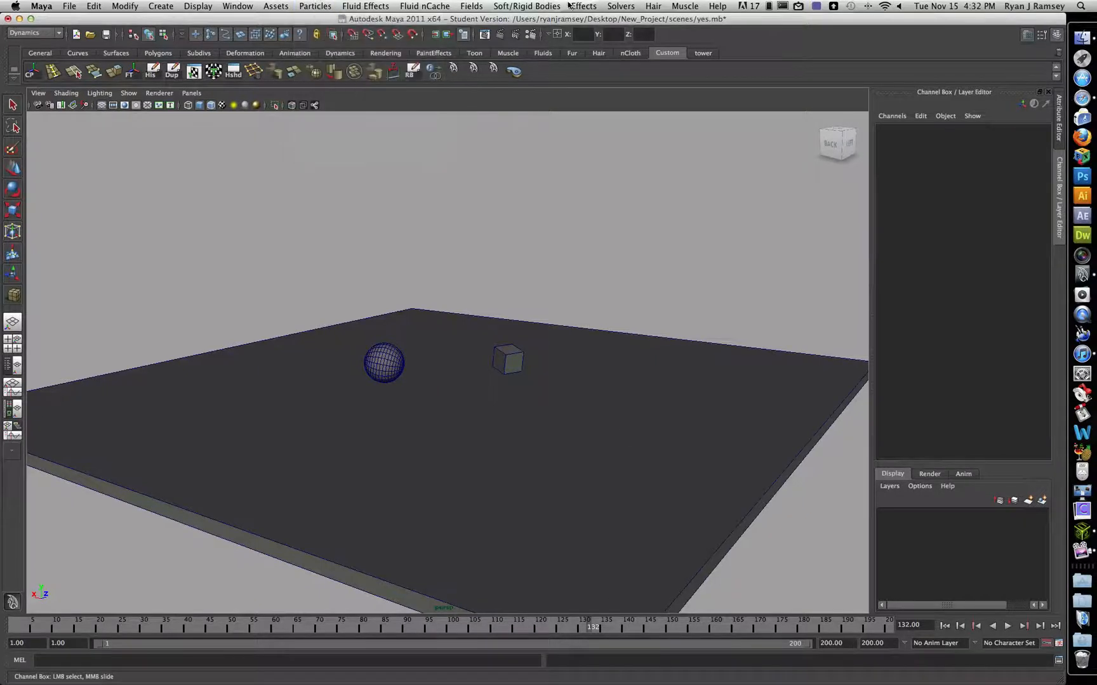
{"action": "left_click", "coordinate": [526, 5]}
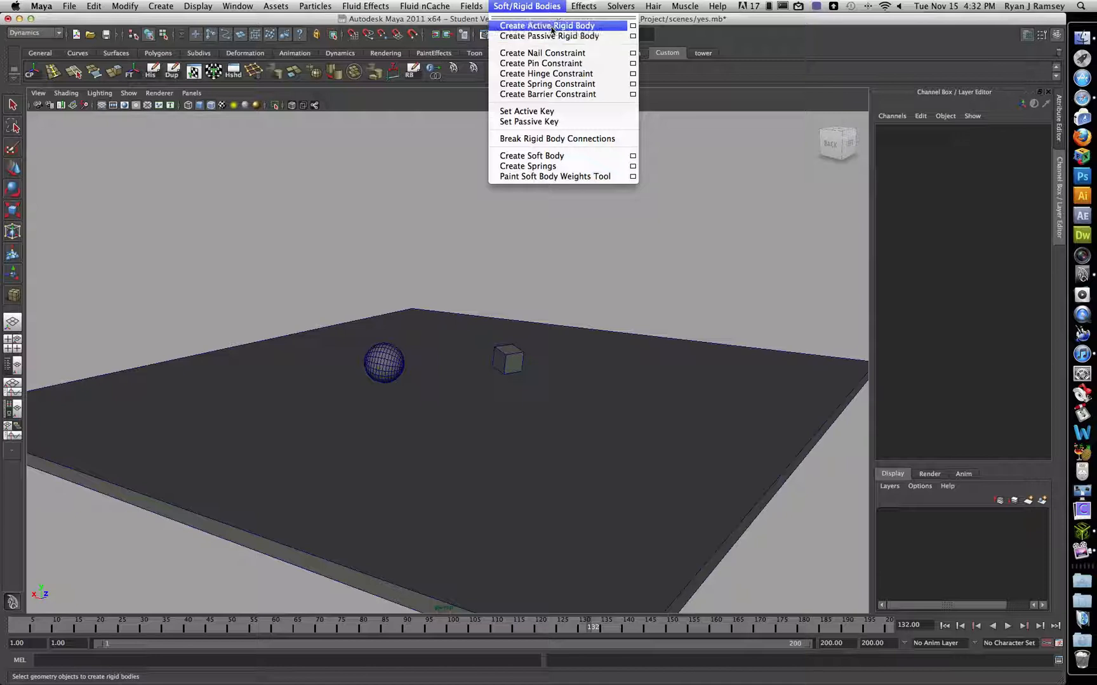
{"action": "mouse_move", "coordinate": [526, 5]}
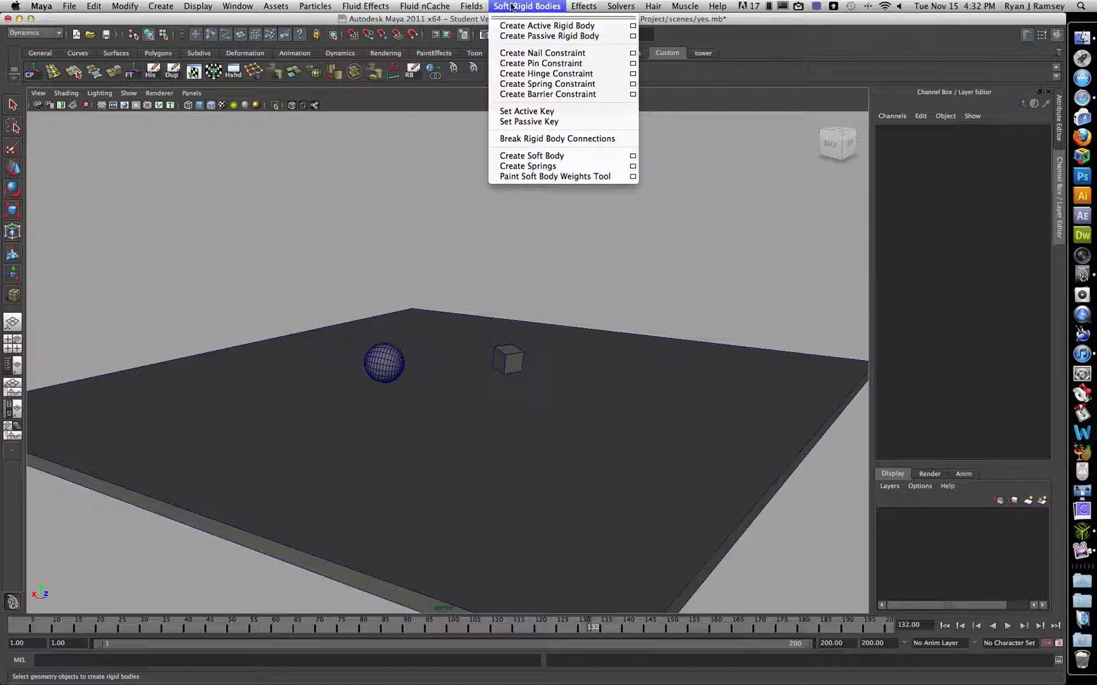
Browse the Fields menu listing Air, Drag, Gravity and Turbulence
{"action": "left_click", "coordinate": [471, 5]}
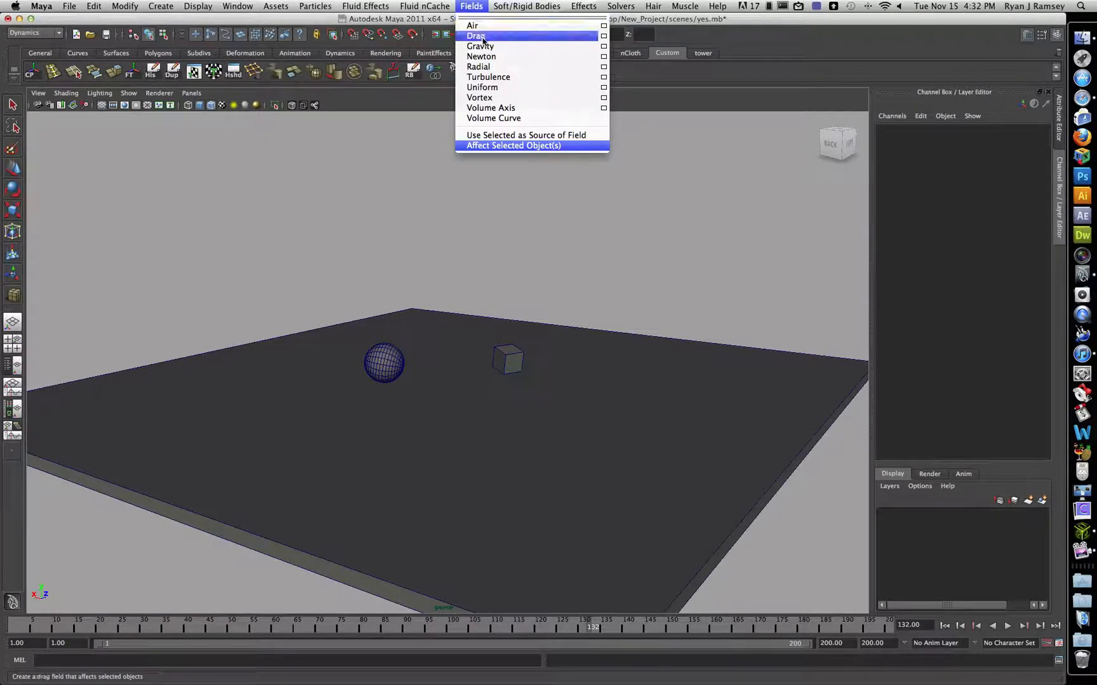
{"action": "mouse_move", "coordinate": [481, 46]}
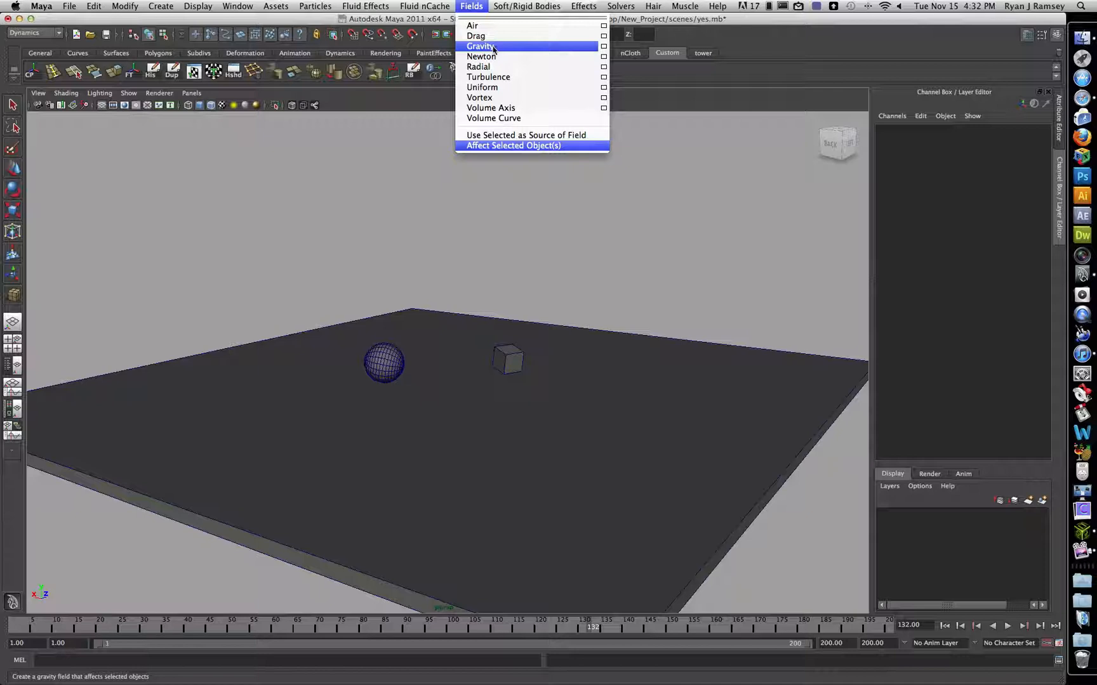
{"action": "mouse_move", "coordinate": [487, 78]}
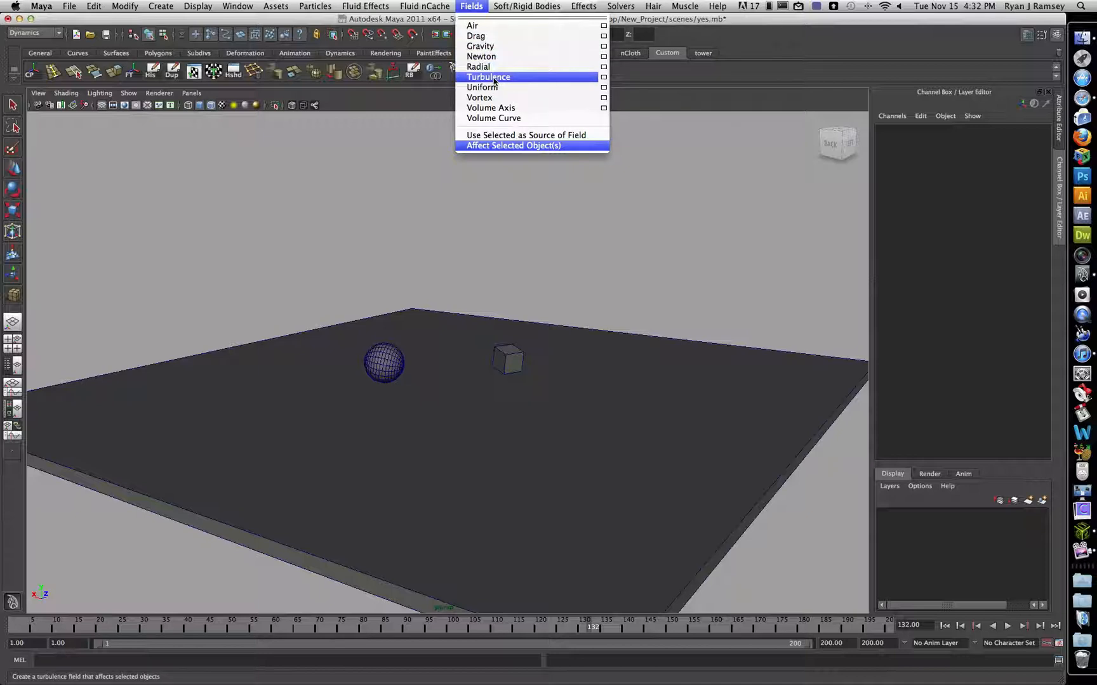
{"action": "mouse_move", "coordinate": [651, 325]}
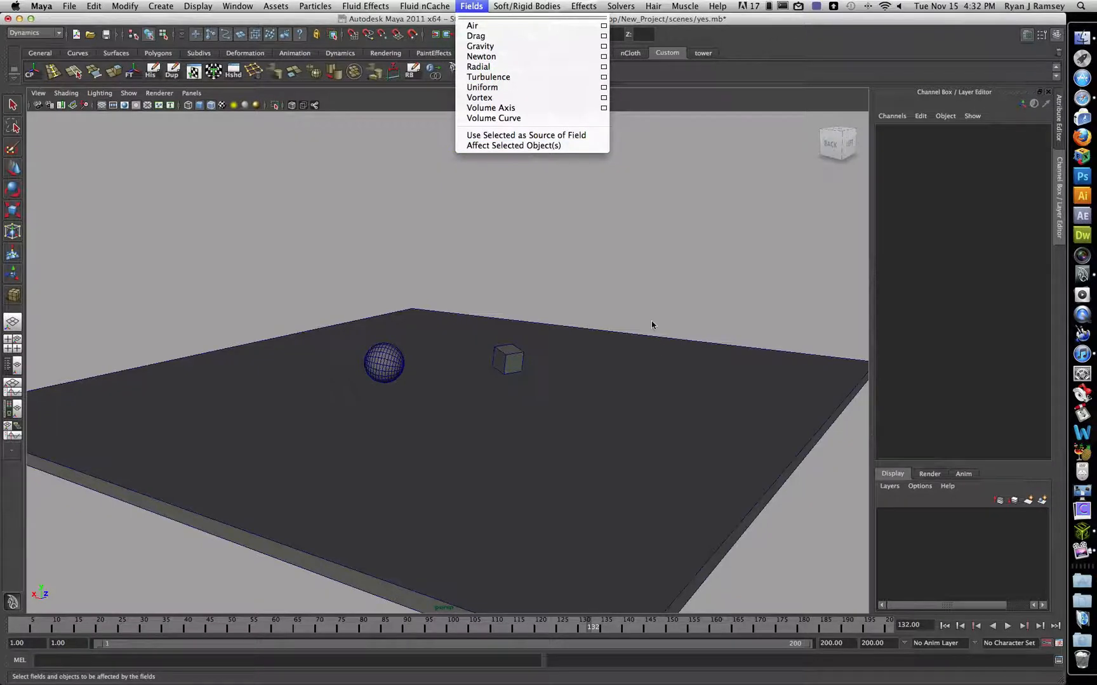